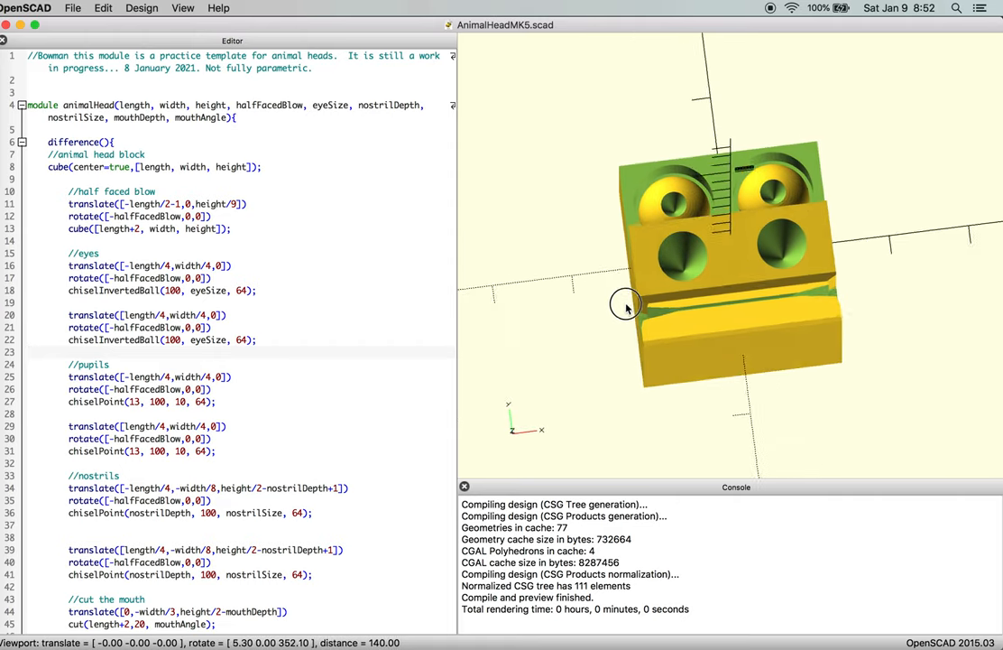
Orbit the animal head, then scroll down and activate the chiselButcher(15,100,80,60) test preview.
{"action": "left_click_drag", "start_coordinate": [627, 307], "coordinate": [699, 281]}
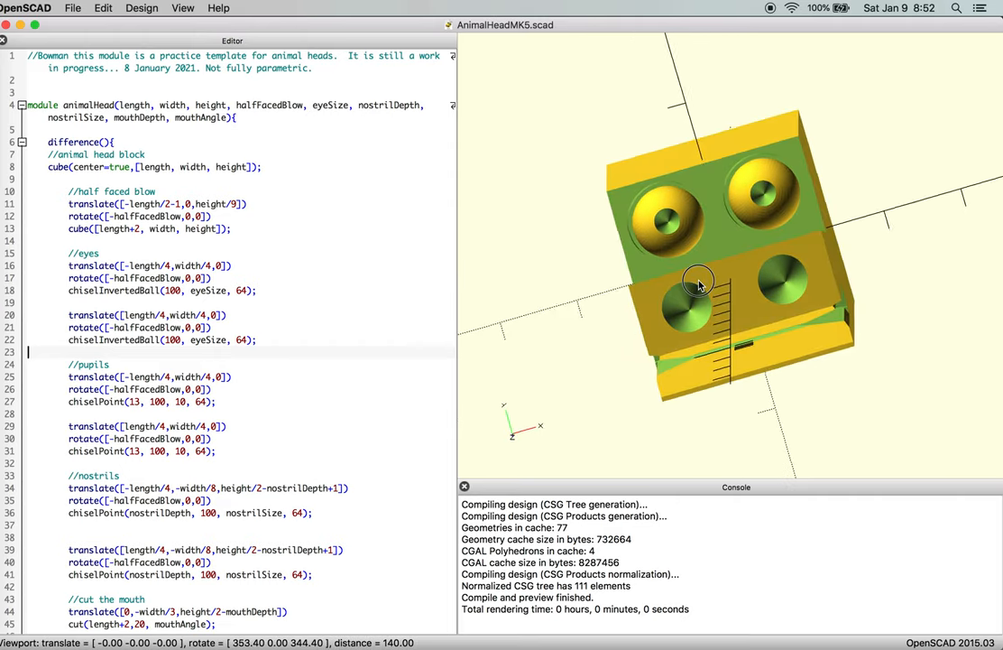
{"action": "left_click_drag", "start_coordinate": [699, 280], "coordinate": [748, 239]}
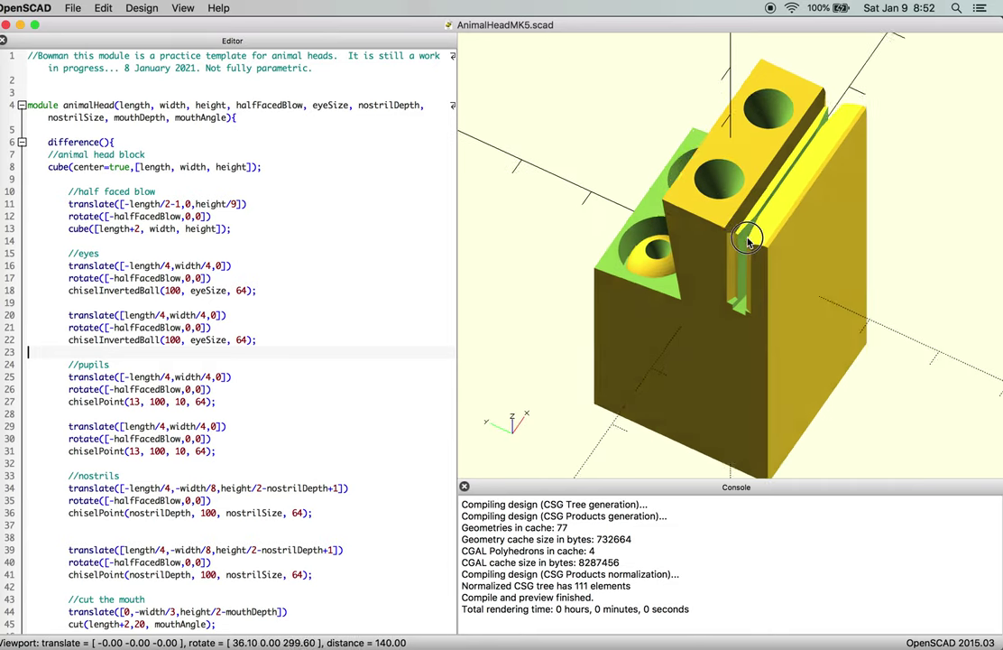
{"action": "left_click_drag", "start_coordinate": [749, 239], "coordinate": [650, 275]}
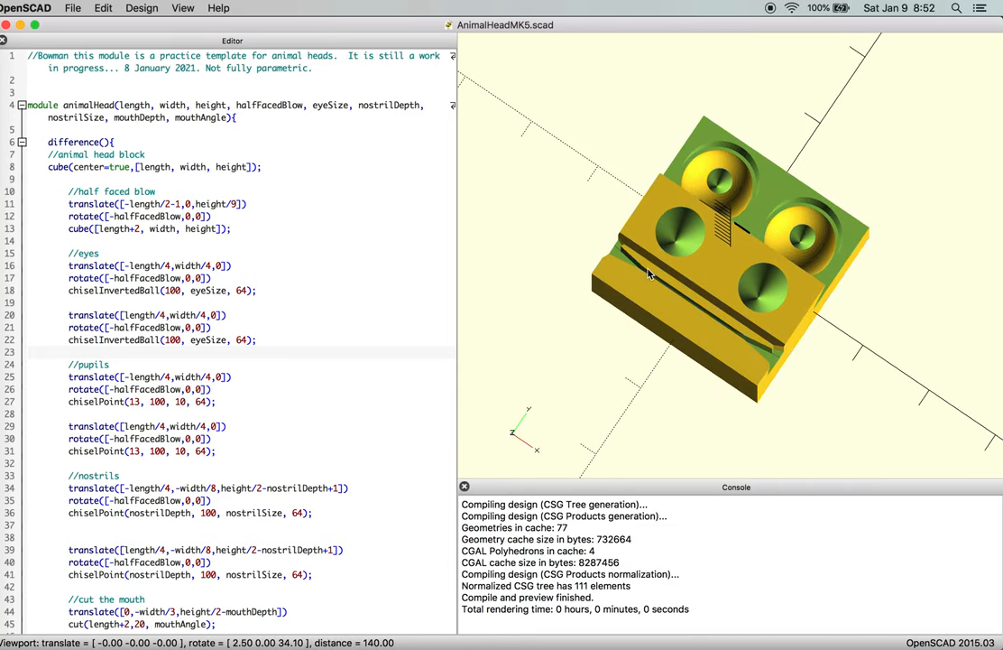
{"action": "scroll", "scroll_direction": "down", "scroll_amount": 3}
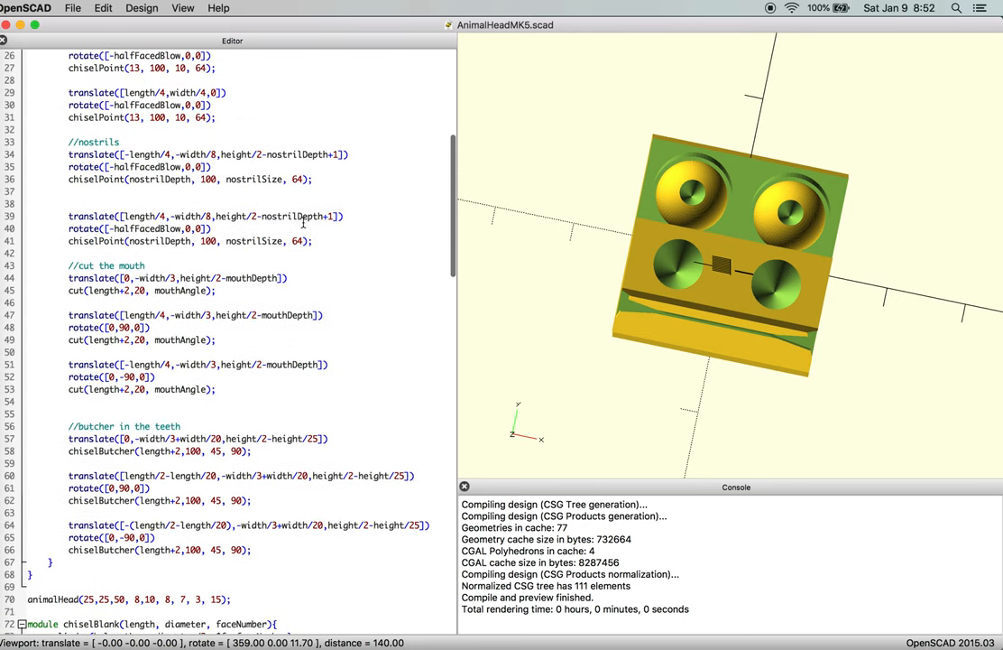
{"action": "scroll", "scroll_direction": "down", "scroll_amount": 3}
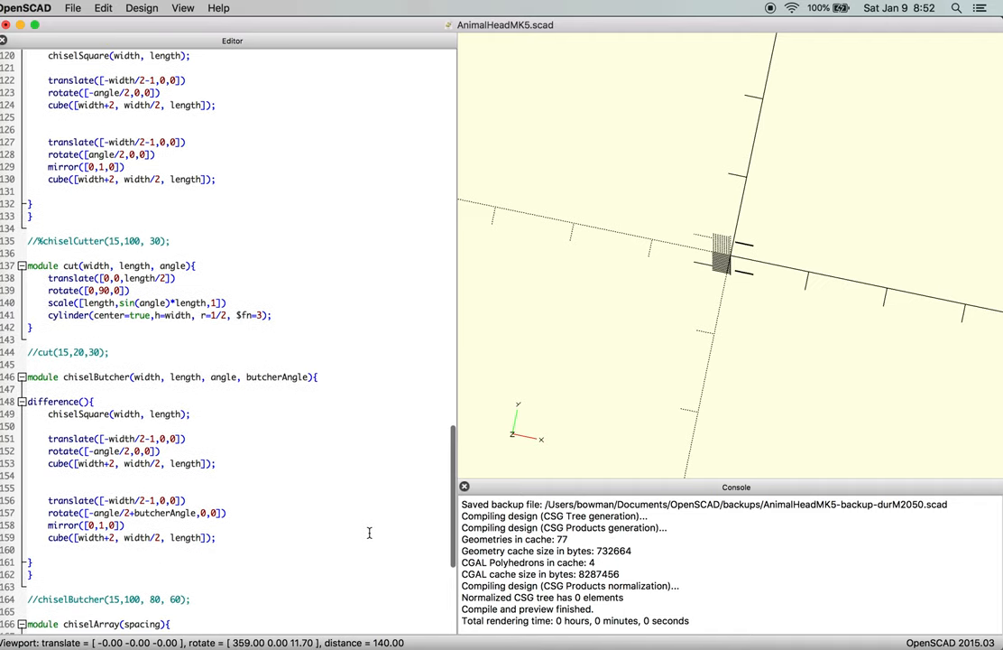
{"action": "scroll", "scroll_direction": "down", "scroll_amount": 3}
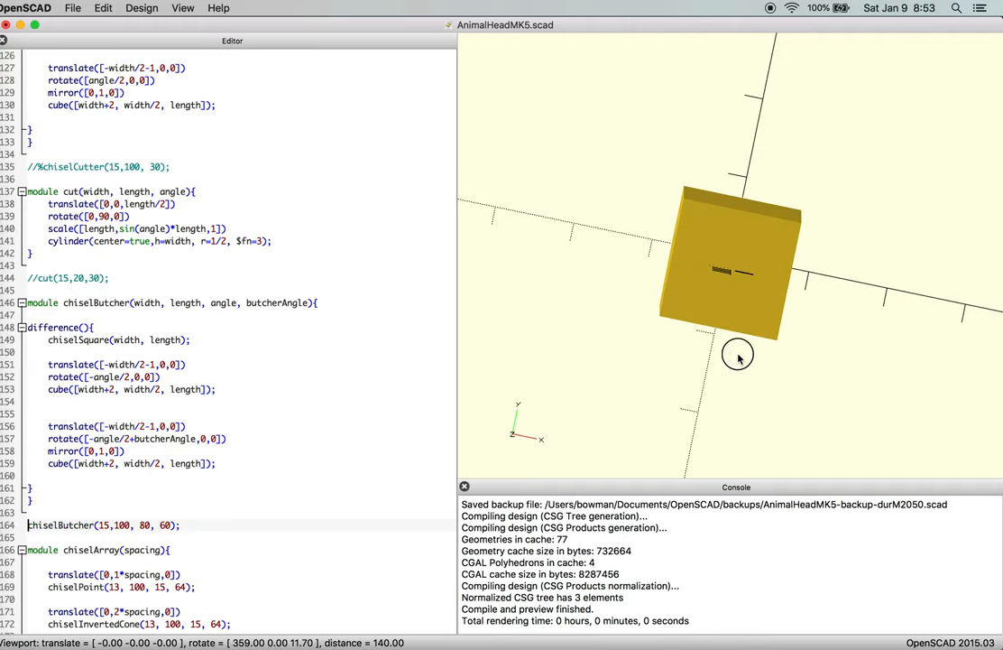
Change the chiselButcher test call's angle from 60 to 90 and orbit the chisel preview.
{"action": "left_click_drag", "start_coordinate": [738, 353], "coordinate": [316, 421]}
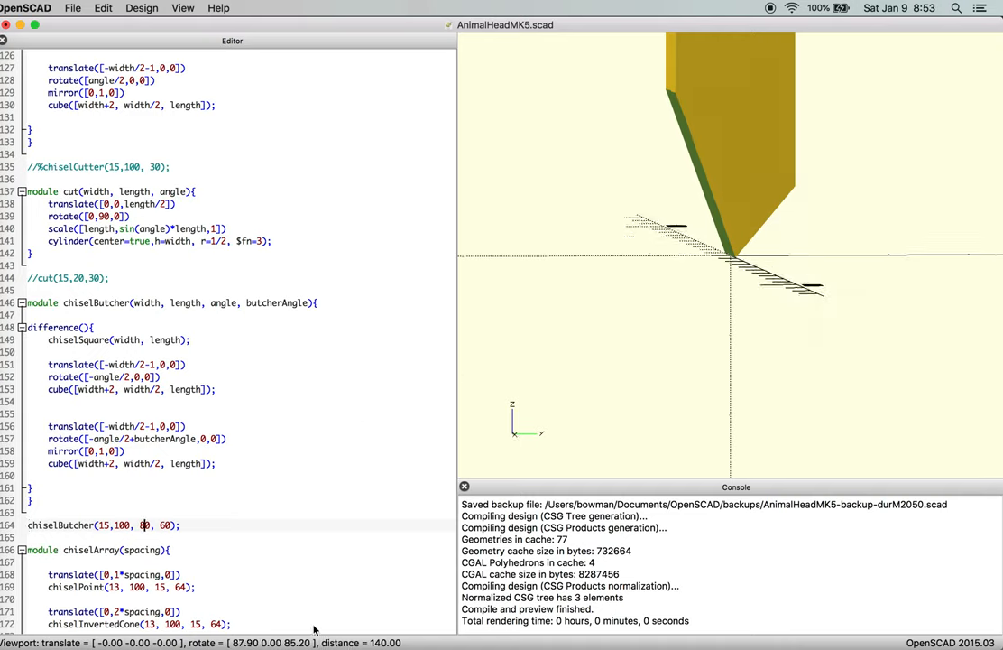
{"action": "type", "text": "9"}
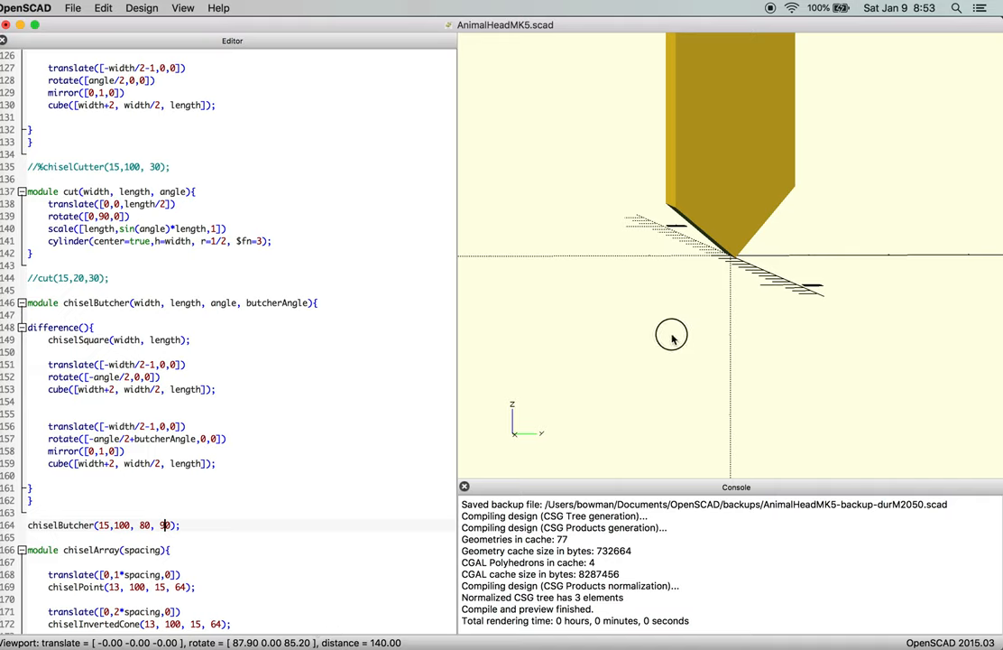
{"action": "left_click_drag", "start_coordinate": [672, 339], "coordinate": [696, 259]}
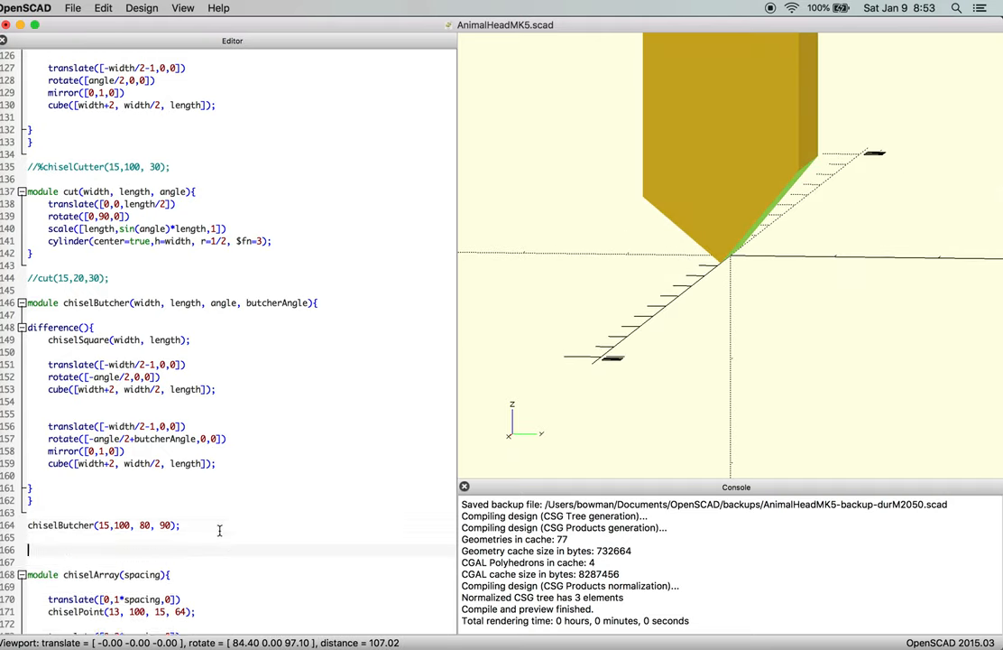
Type the header of a new butcher module.
{"action": "type", "text": "mod"}
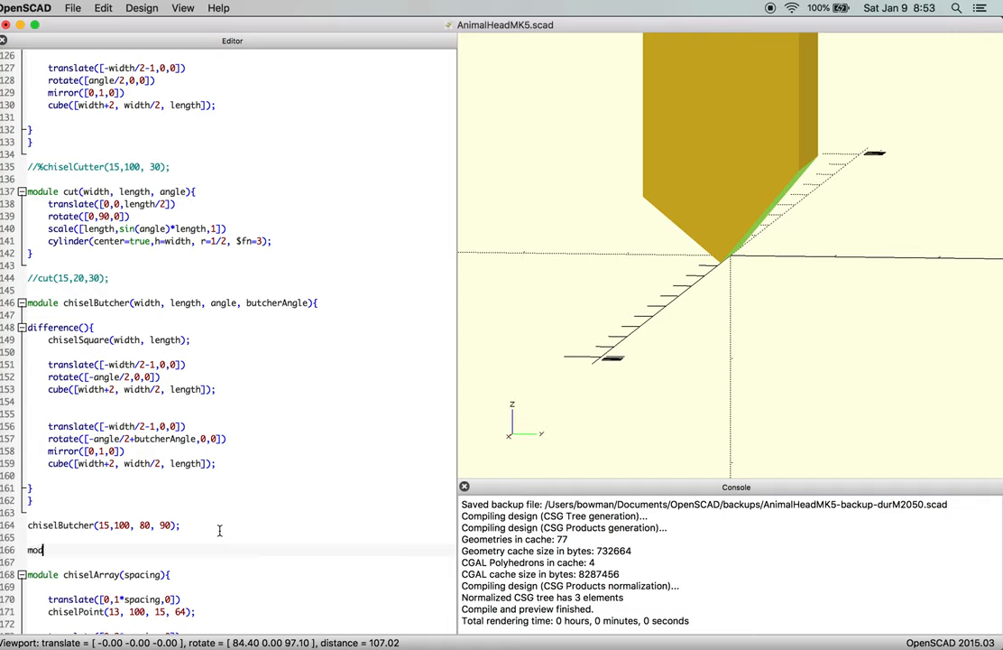
{"action": "type", "text": "ule"}
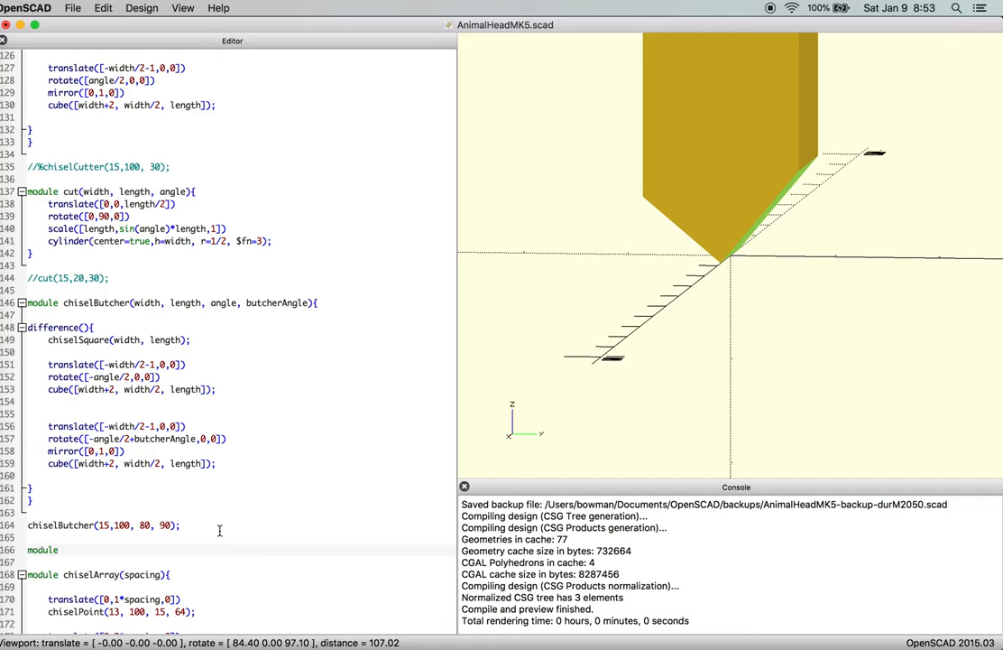
{"action": "type", "text": "(){"}
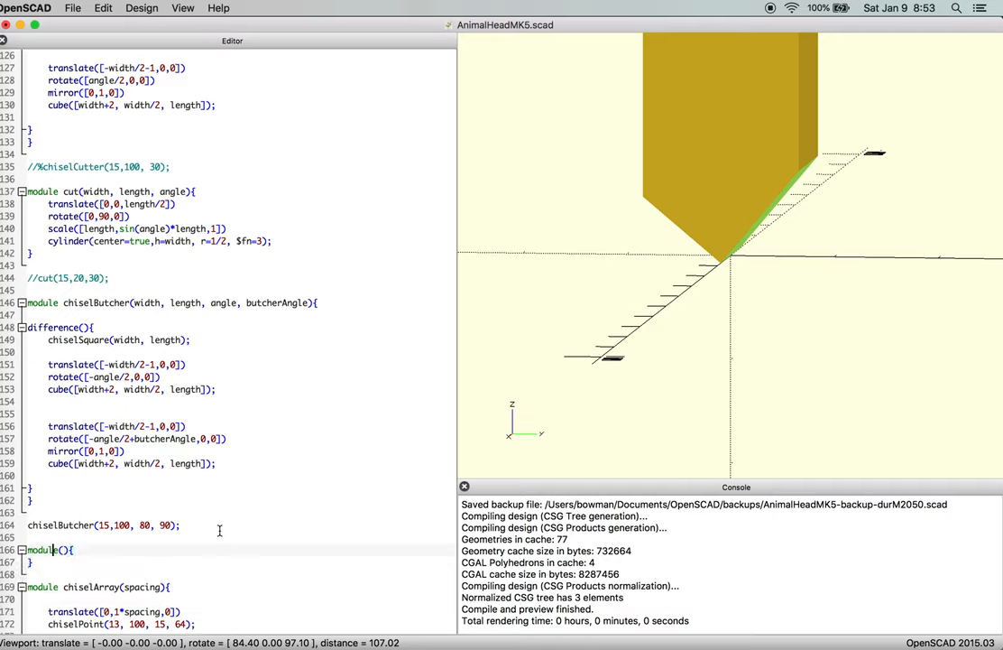
{"action": "type", "text": "butcher"}
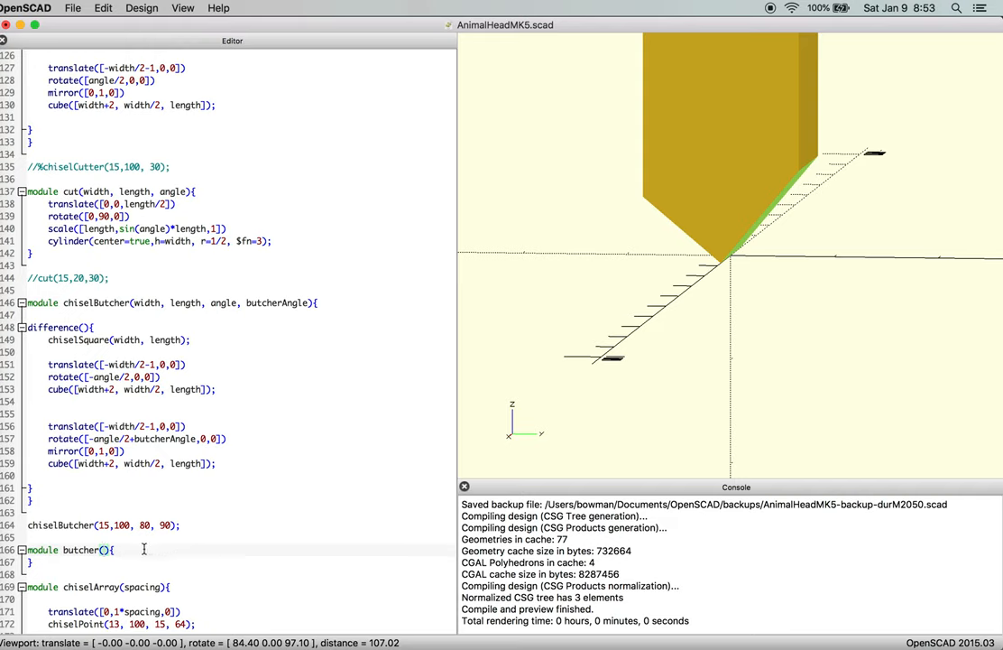
Begin its body with a cube call listing width, thickness and length.
{"action": "type", "text": "cube("}
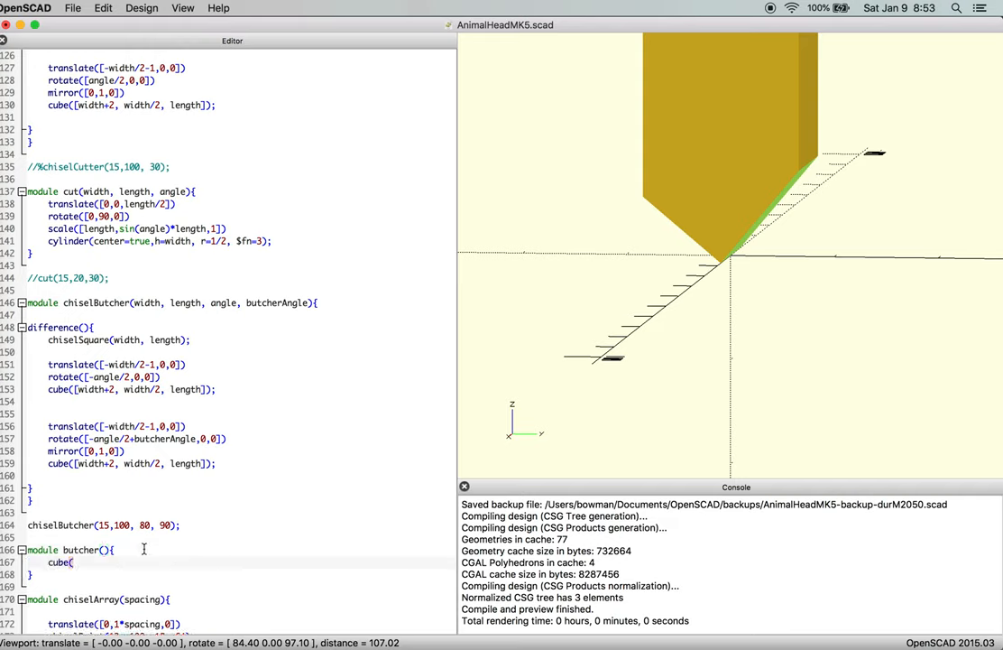
{"action": "type", "text": "["}
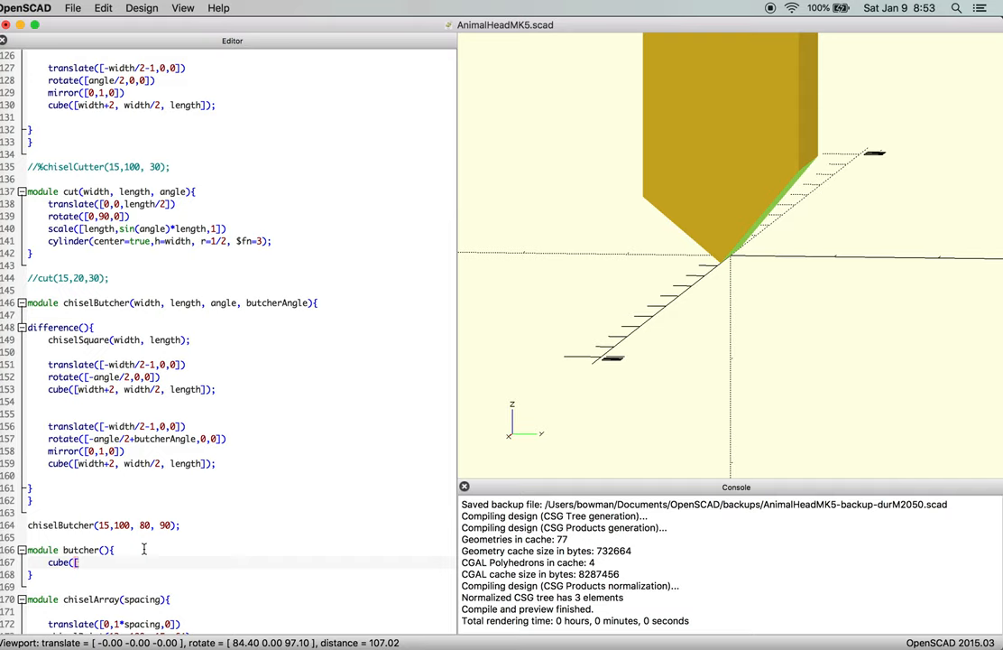
{"action": "mouse_move", "coordinate": [665, 271]}
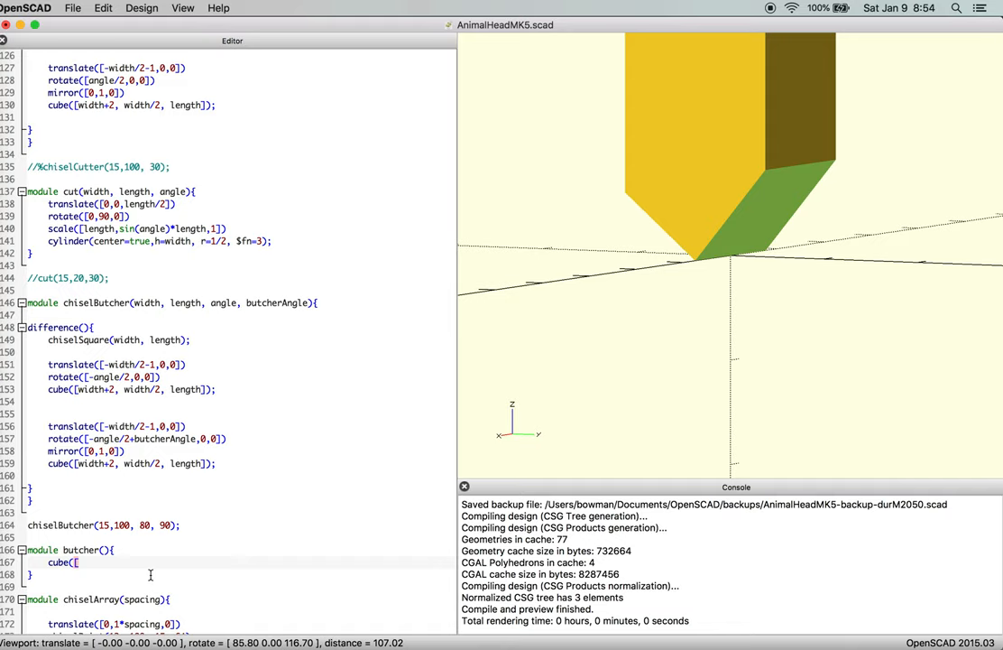
{"action": "type", "text": "wi"}
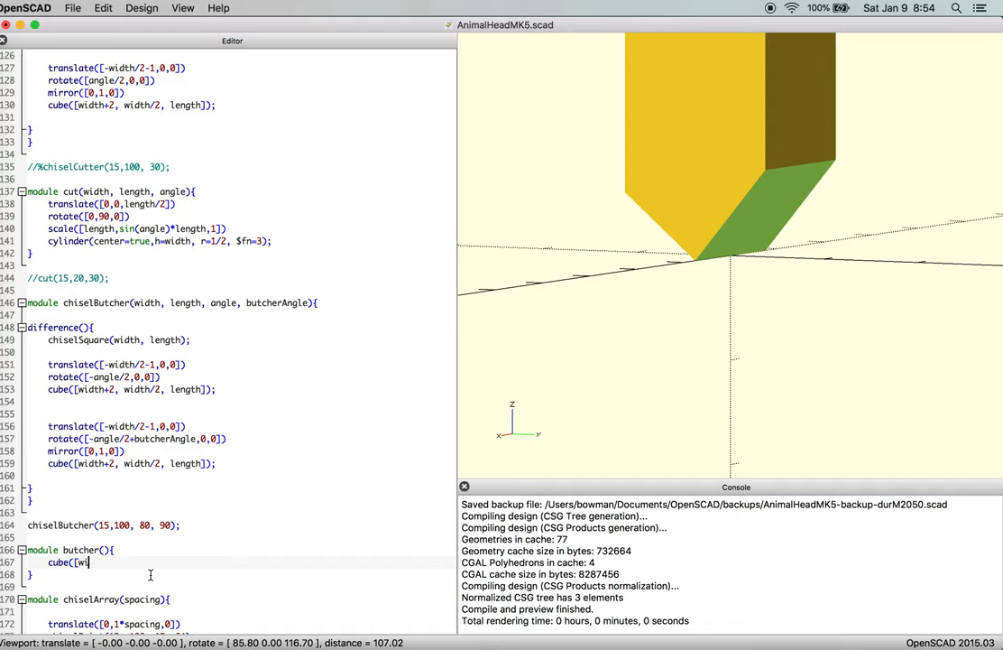
{"action": "type", "text": "dth,"}
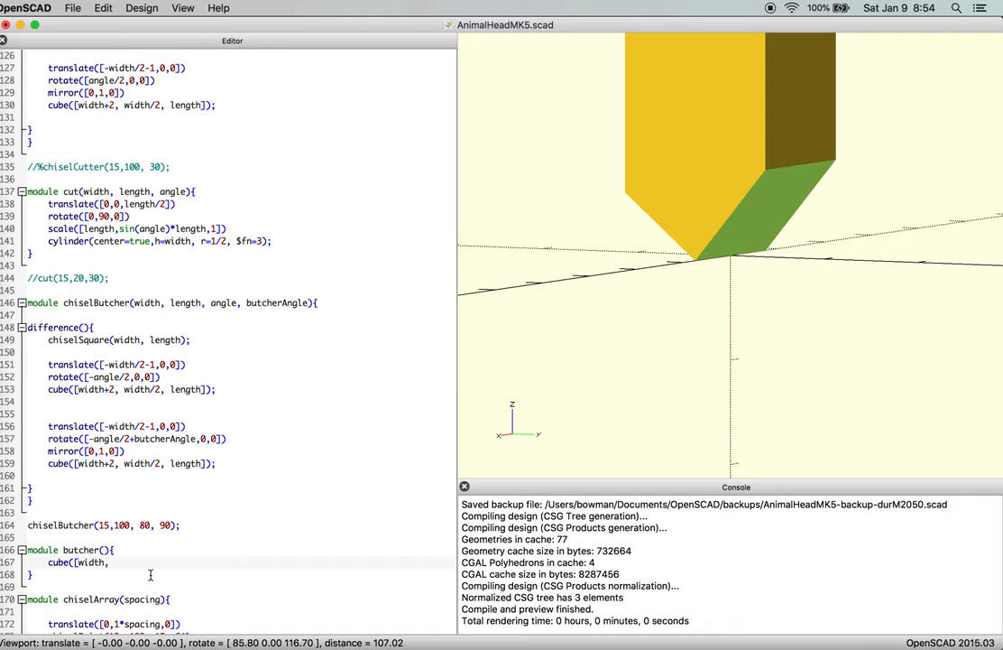
{"action": "type", "text": "thickn"}
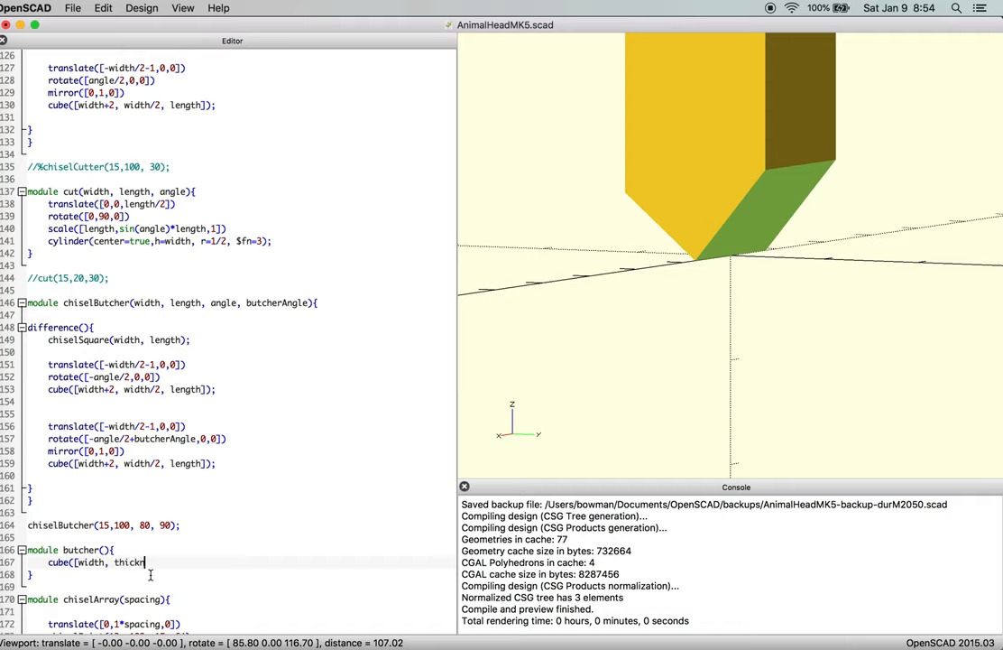
{"action": "type", "text": "ess"}
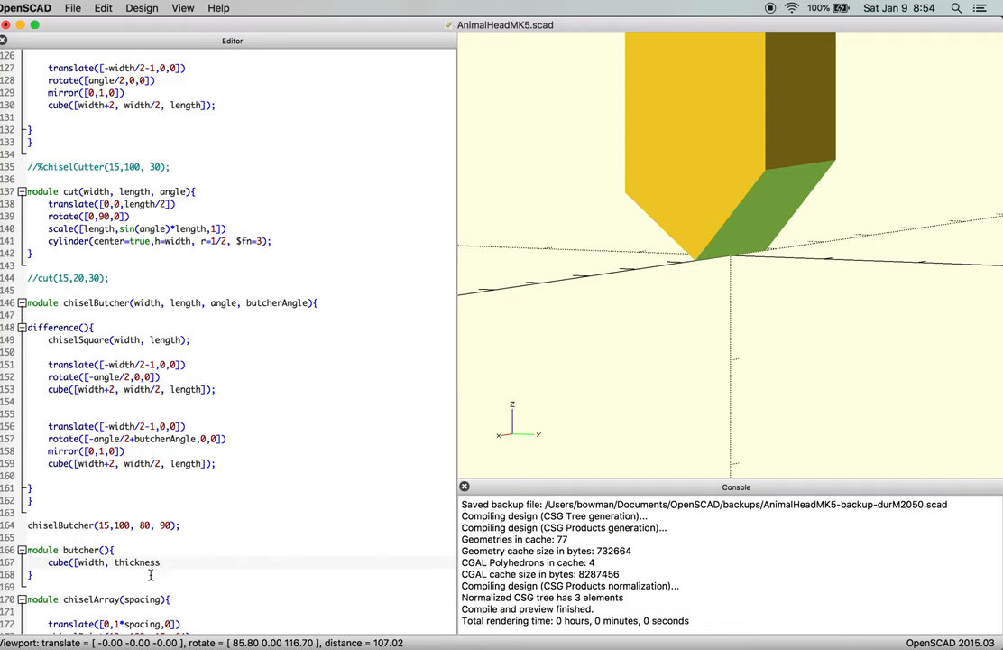
{"action": "type", "text": "\" \""}
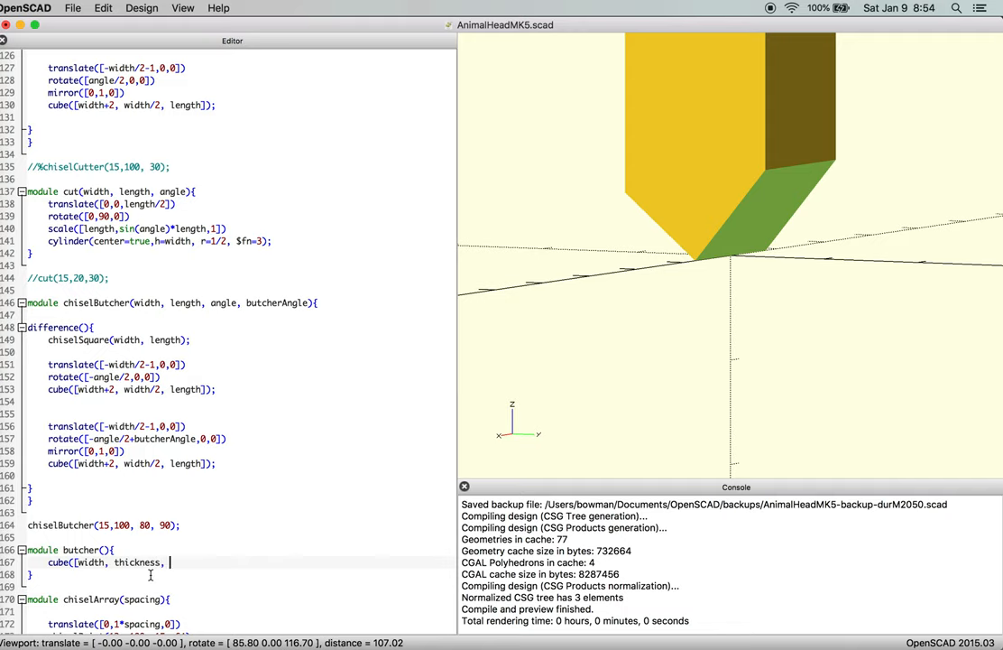
{"action": "type", "text": "length,"}
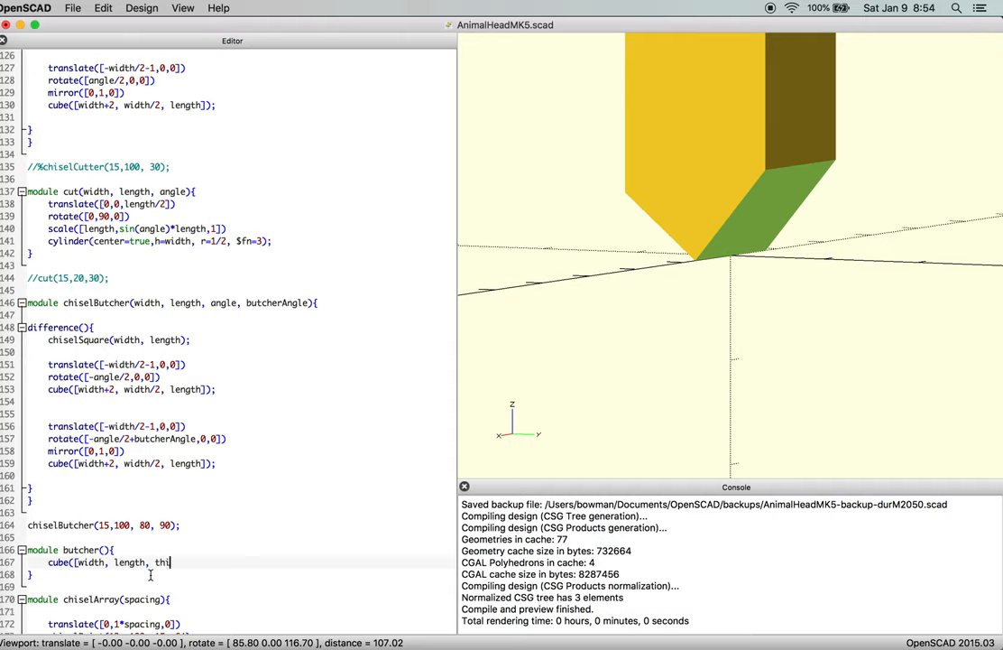
Finish the thickness argument and add an angle parameter to butcher().
{"action": "type", "text": "ckness"}
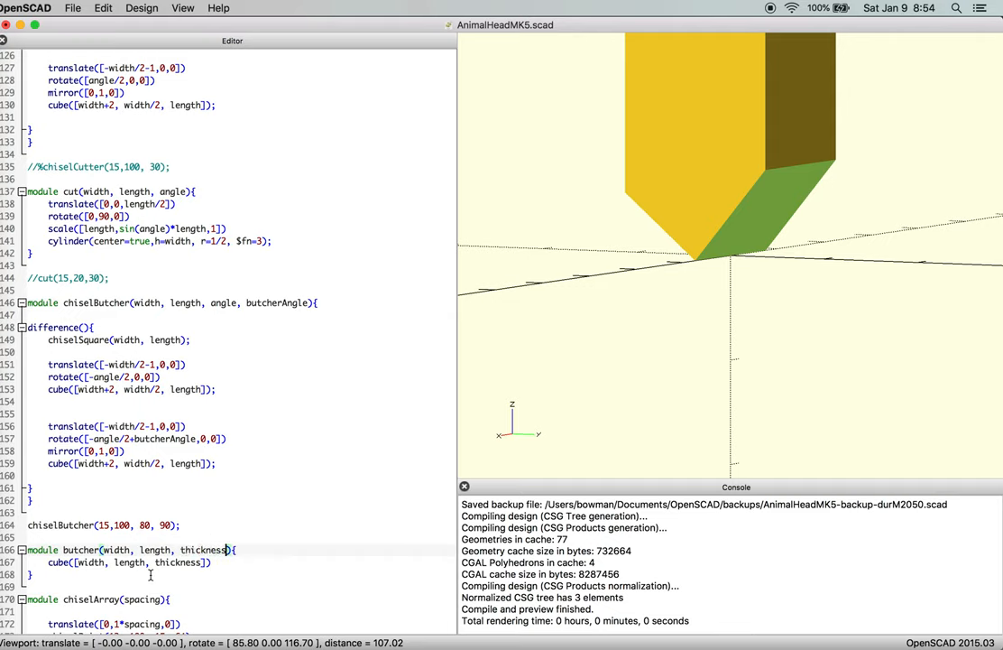
{"action": "type", "text": ", angle"}
{"action": "left_click", "coordinate": [131, 562]}
{"action": "type", "text": ";"}
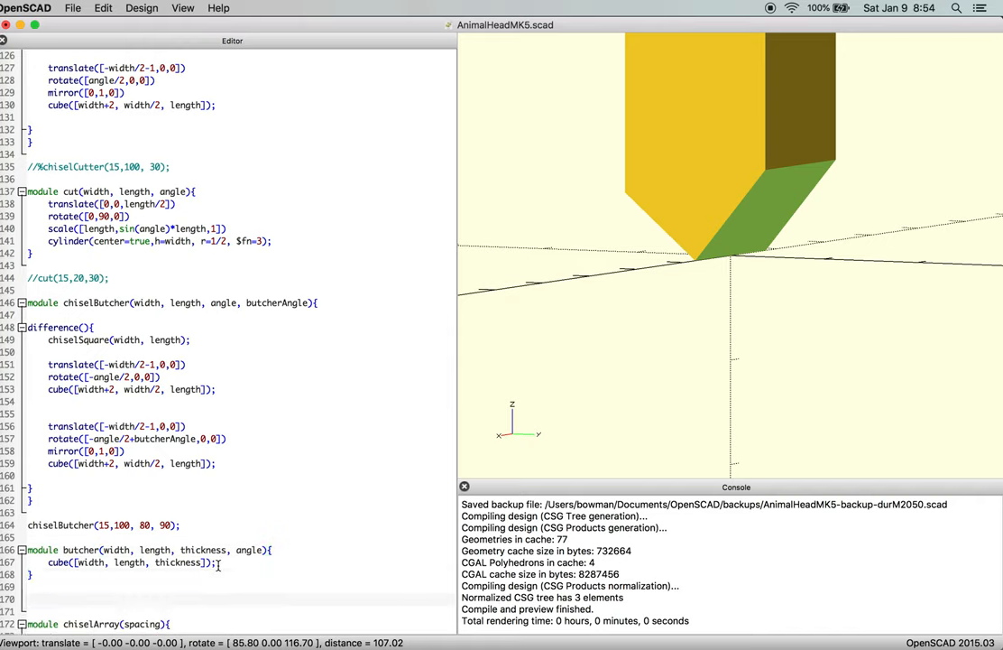
Type the test call butcher(15, 10, 5, 45) below the module and preview it.
{"action": "type", "text": "butcher("}
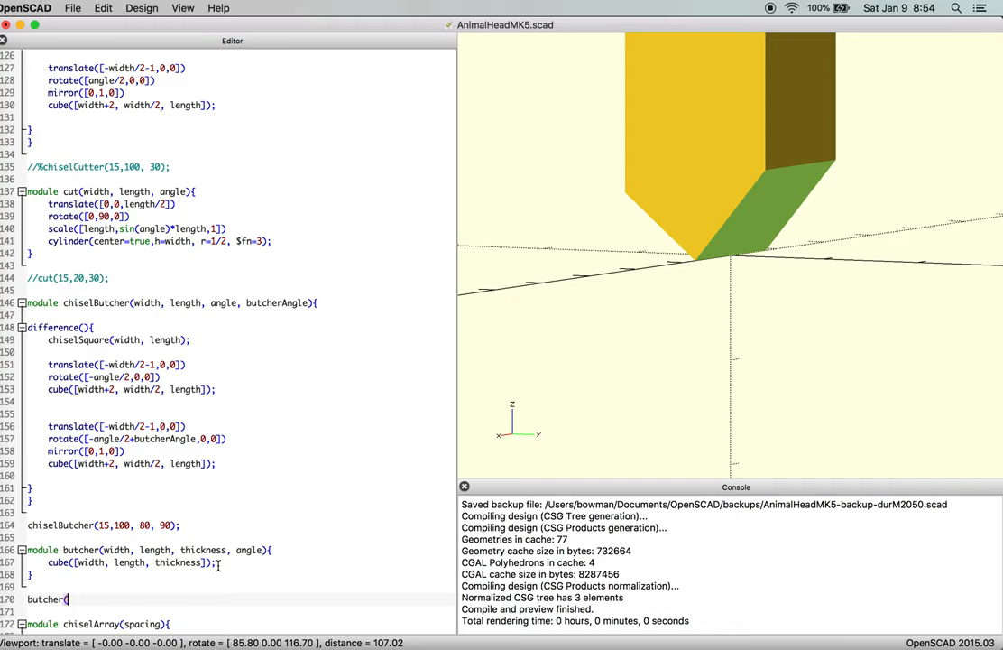
{"action": "type", "text": "15"}
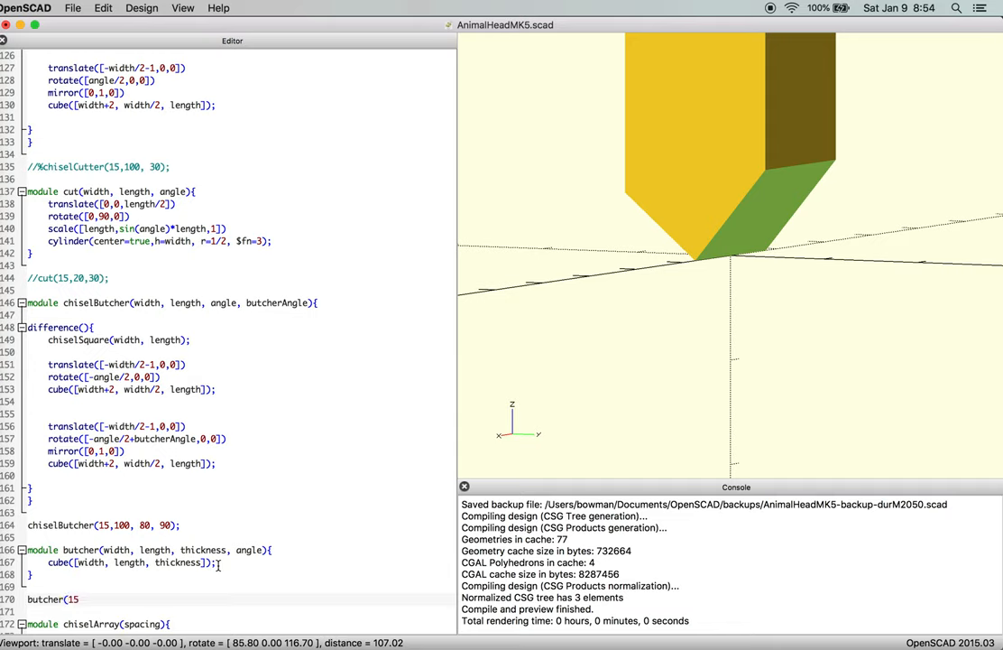
{"action": "type", "text": ","}
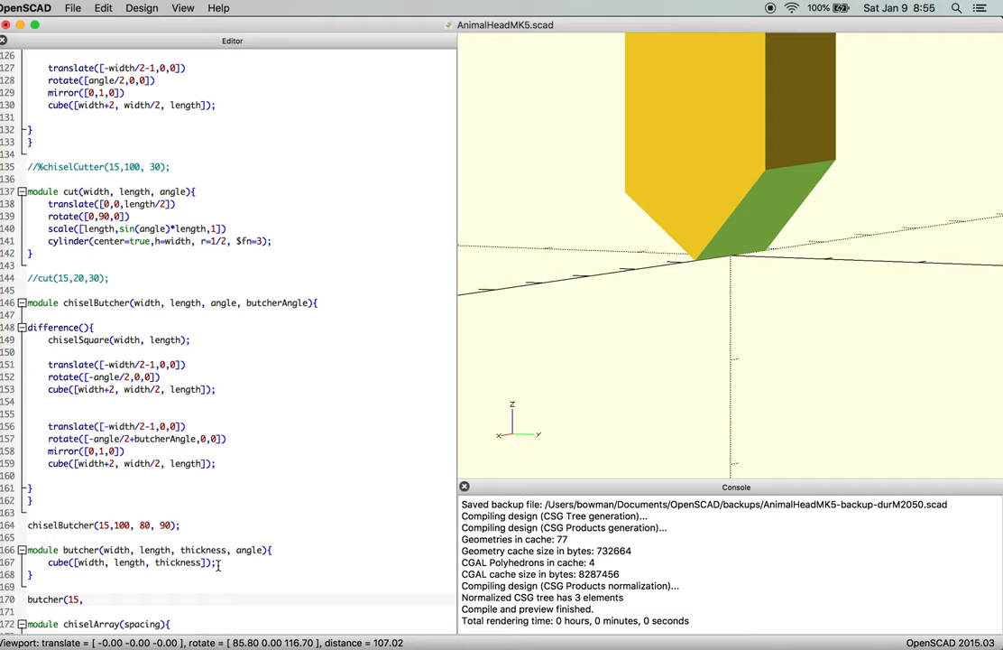
{"action": "type", "text": "10"}
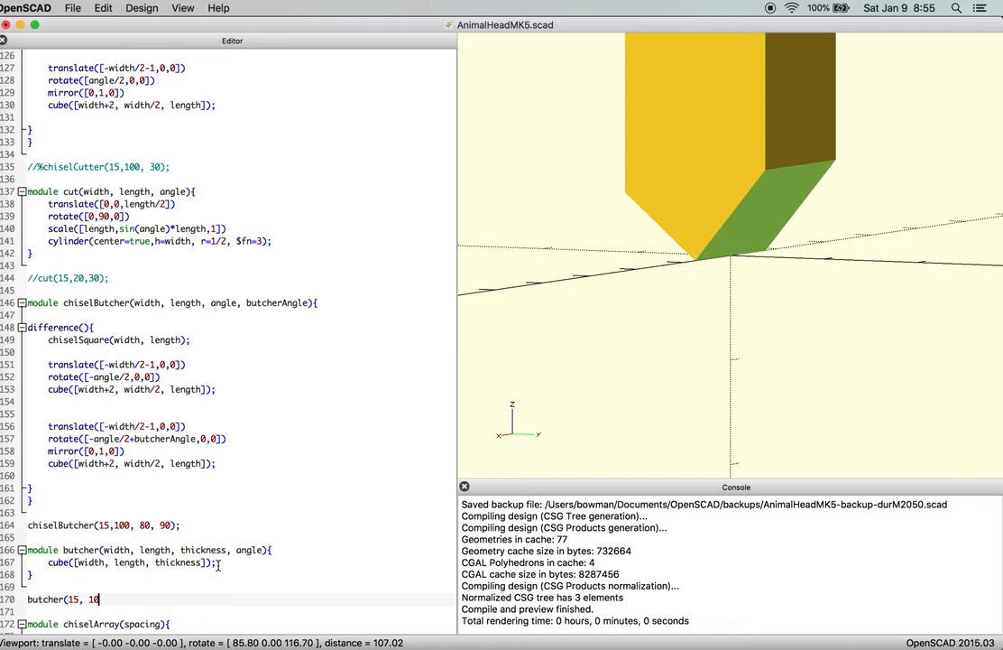
{"action": "type", "text": ","}
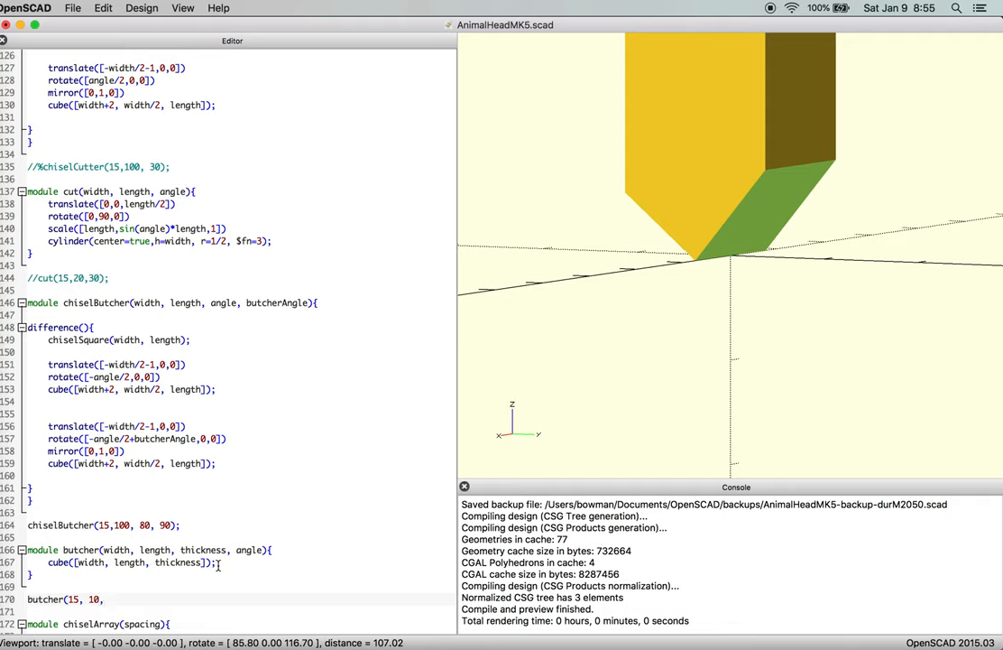
{"action": "type", "text": "5"}
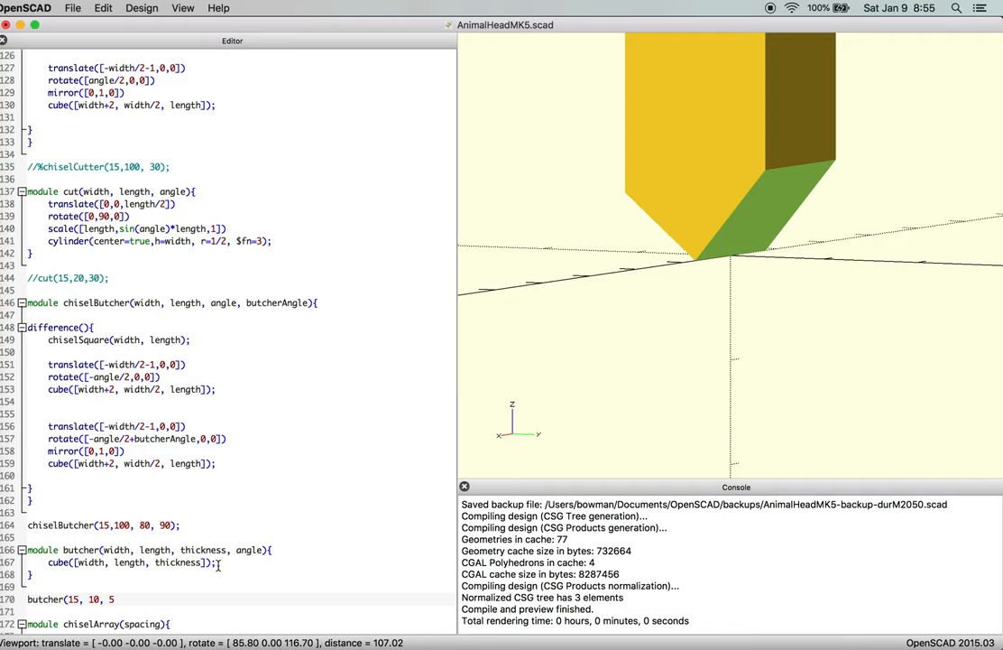
{"action": "type", "text": ", 45]);"}
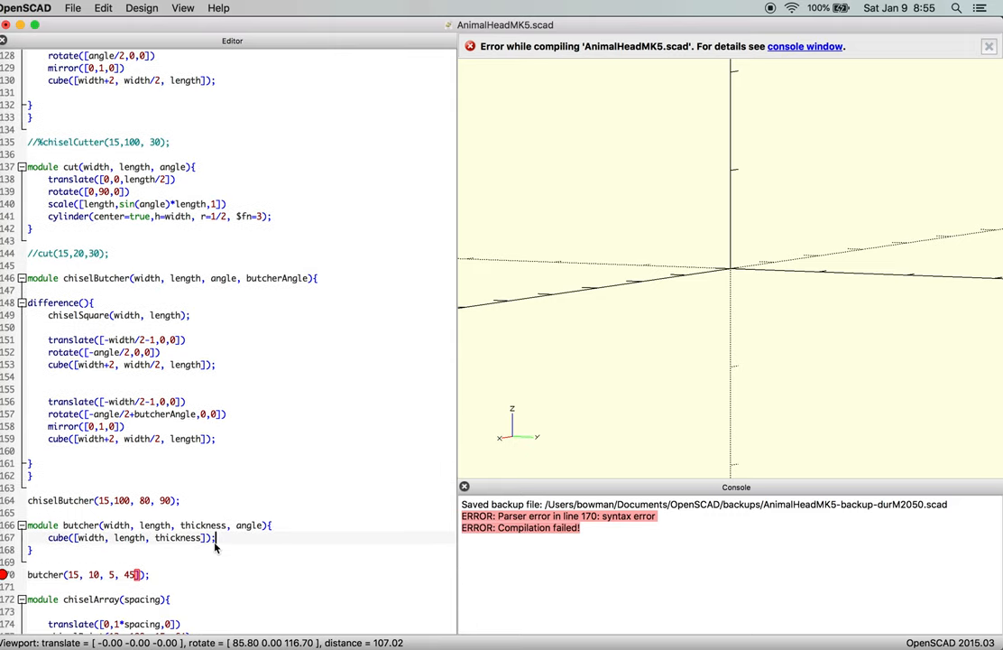
Ghost chiselButcher(15,100,80,90) with % and orbit to inspect the butcher block beside it.
{"action": "scroll", "scroll_direction": "down", "scroll_amount": 3}
{"action": "type", "text": "%"}
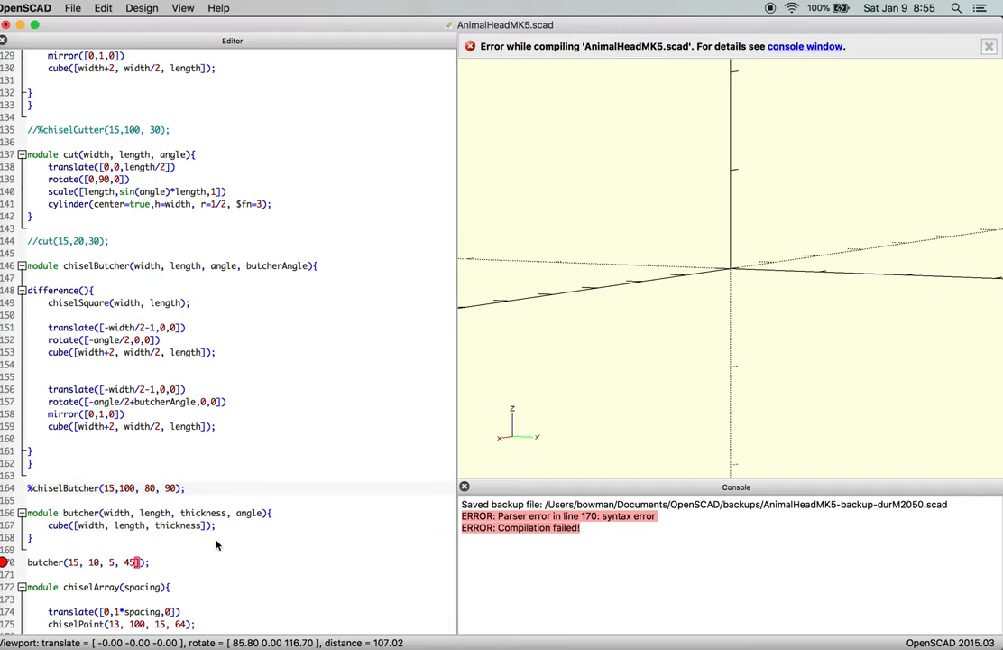
{"action": "scroll", "scroll_direction": "down", "scroll_amount": 3}
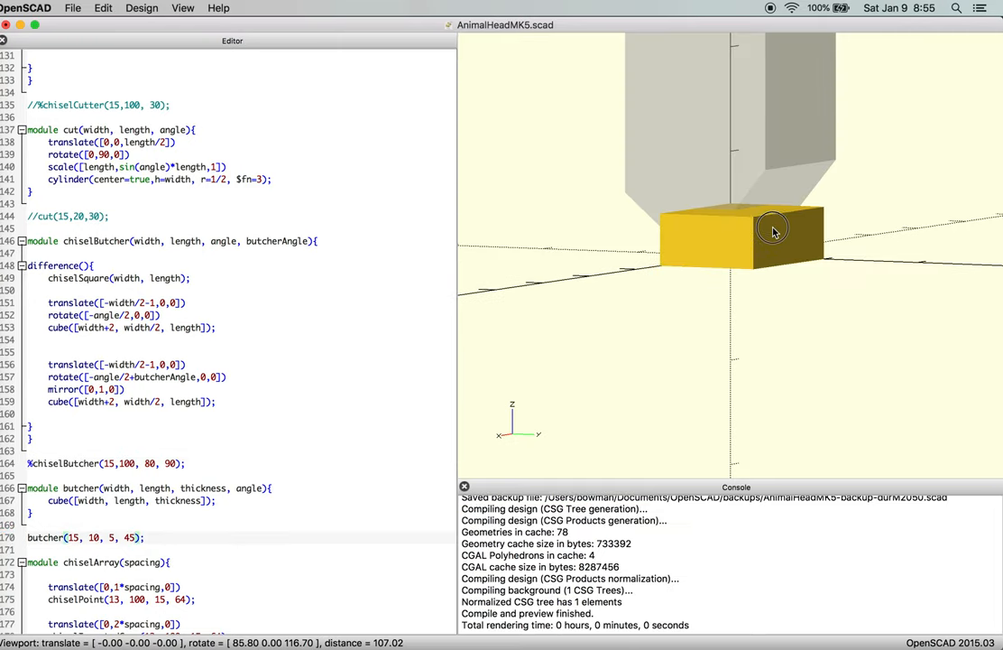
{"action": "left_click_drag", "start_coordinate": [773, 230], "coordinate": [817, 240]}
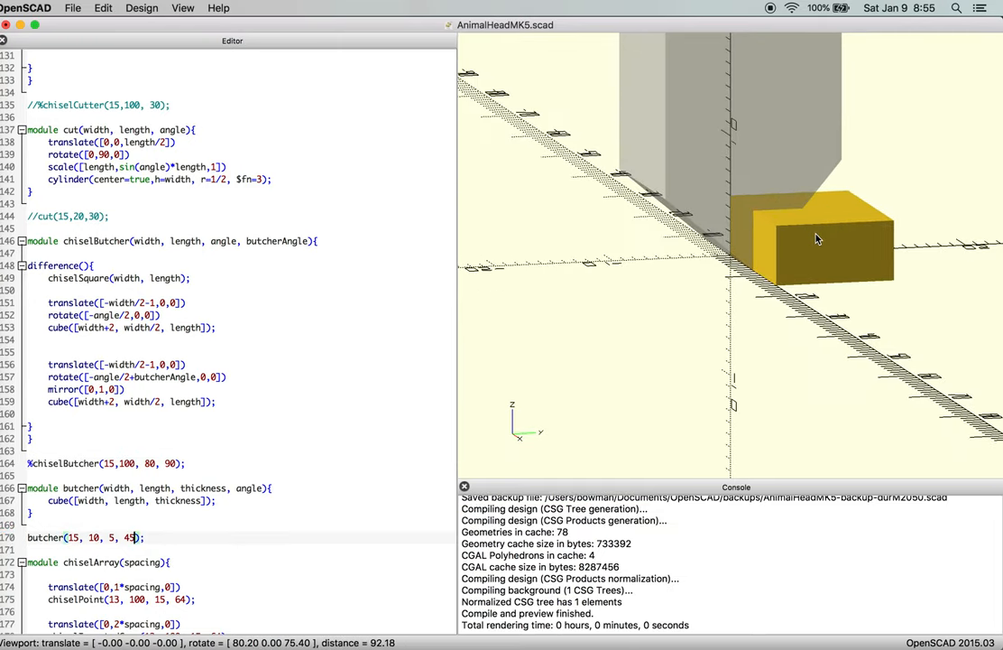
{"action": "left_click_drag", "start_coordinate": [816, 239], "coordinate": [777, 235]}
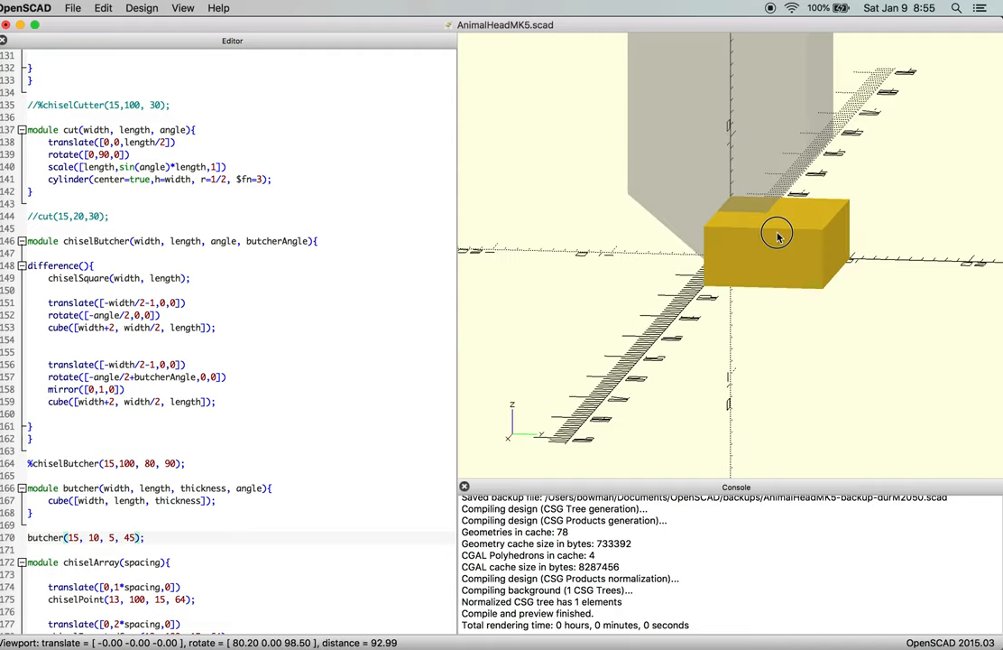
{"action": "left_click_drag", "start_coordinate": [778, 237], "coordinate": [719, 251]}
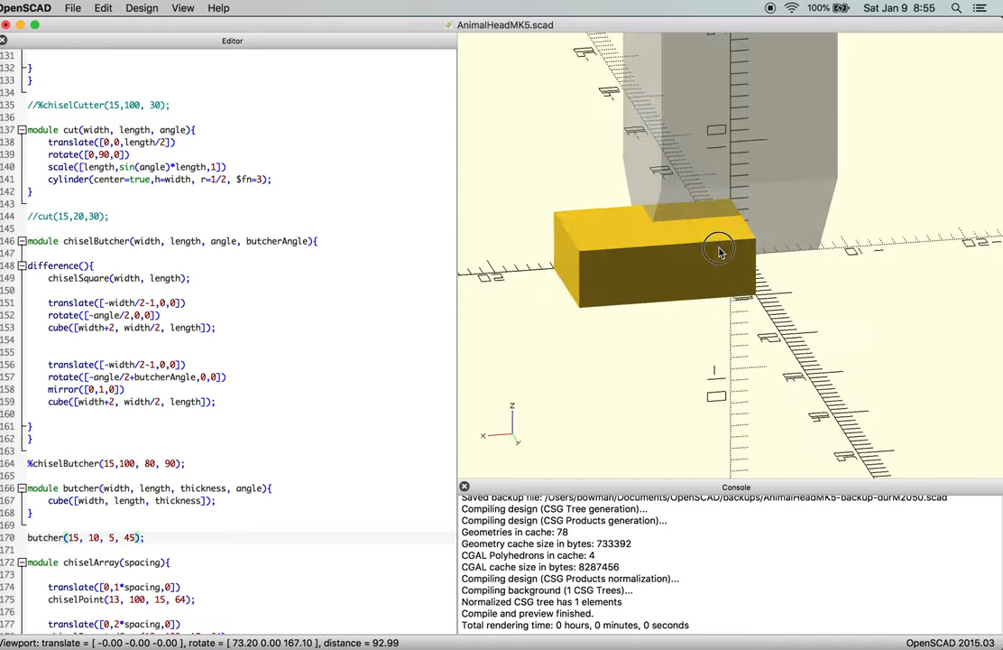
{"action": "left_click_drag", "start_coordinate": [720, 251], "coordinate": [627, 277]}
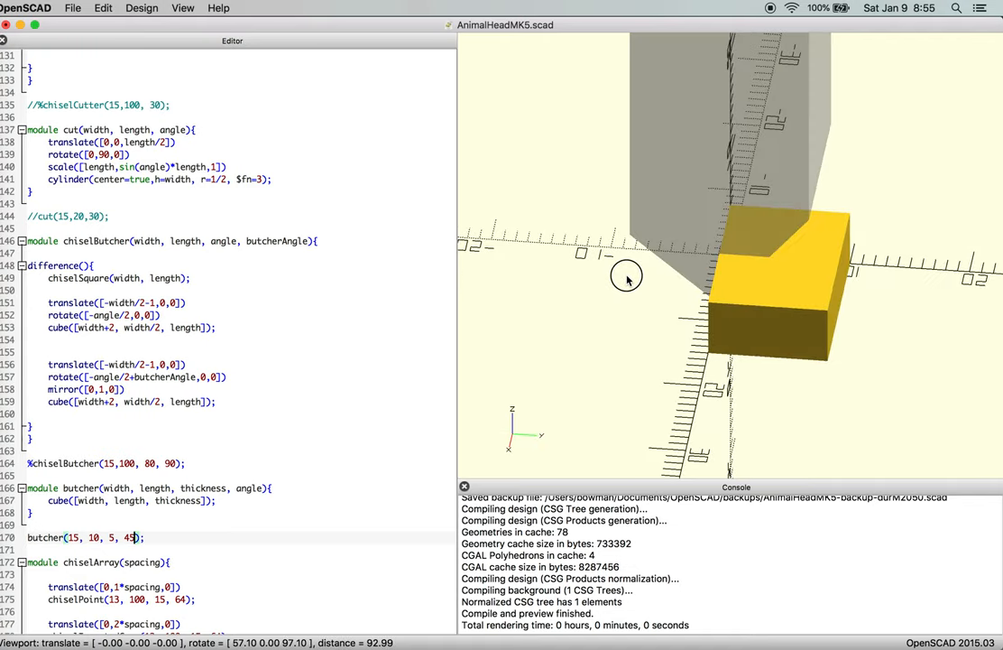
{"action": "left_click_drag", "start_coordinate": [627, 277], "coordinate": [758, 330]}
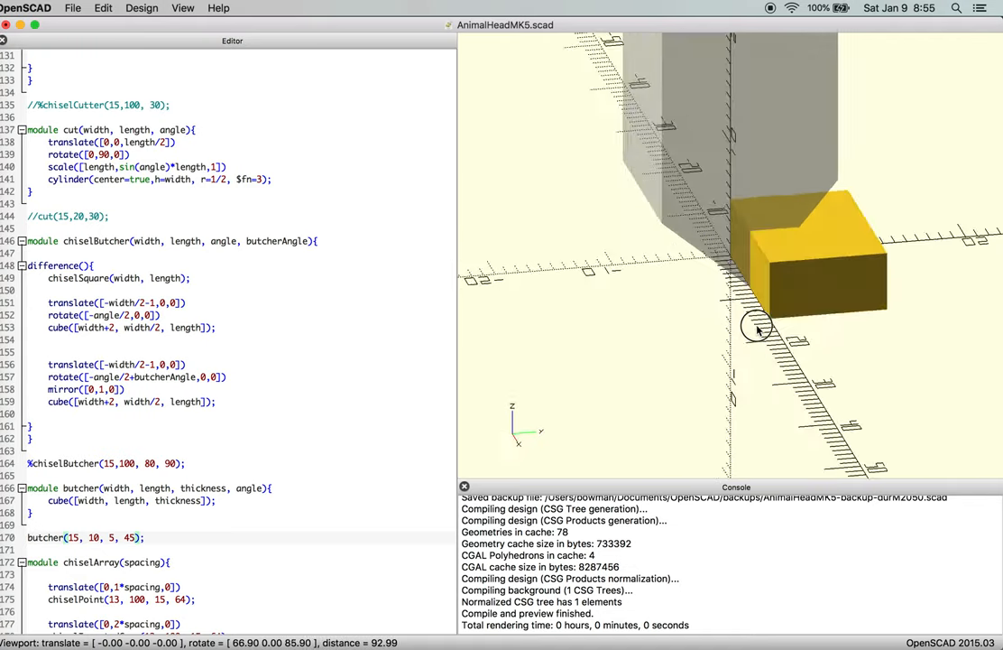
{"action": "left_click_drag", "start_coordinate": [762, 330], "coordinate": [726, 257]}
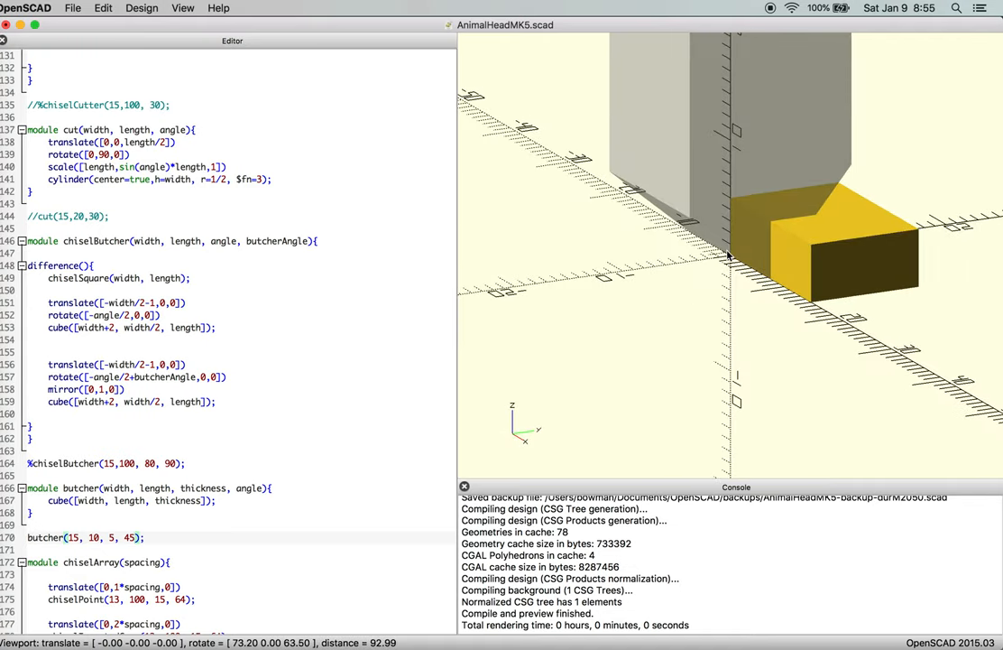
{"action": "left_click_drag", "start_coordinate": [731, 253], "coordinate": [772, 257]}
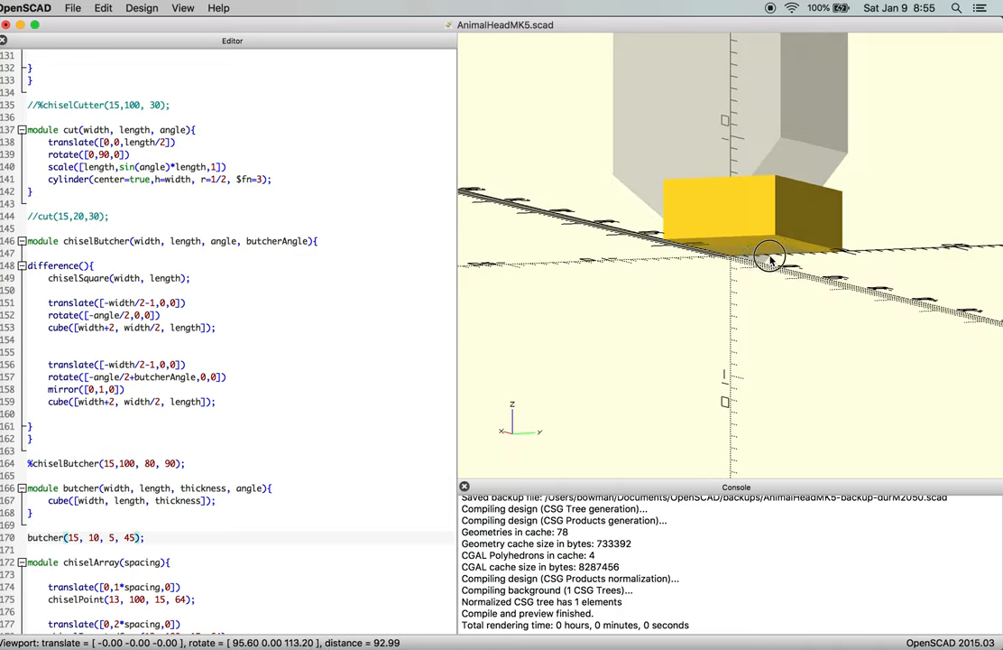
{"action": "left_click_drag", "start_coordinate": [771, 253], "coordinate": [794, 262]}
{"action": "type", "text": "translate"}
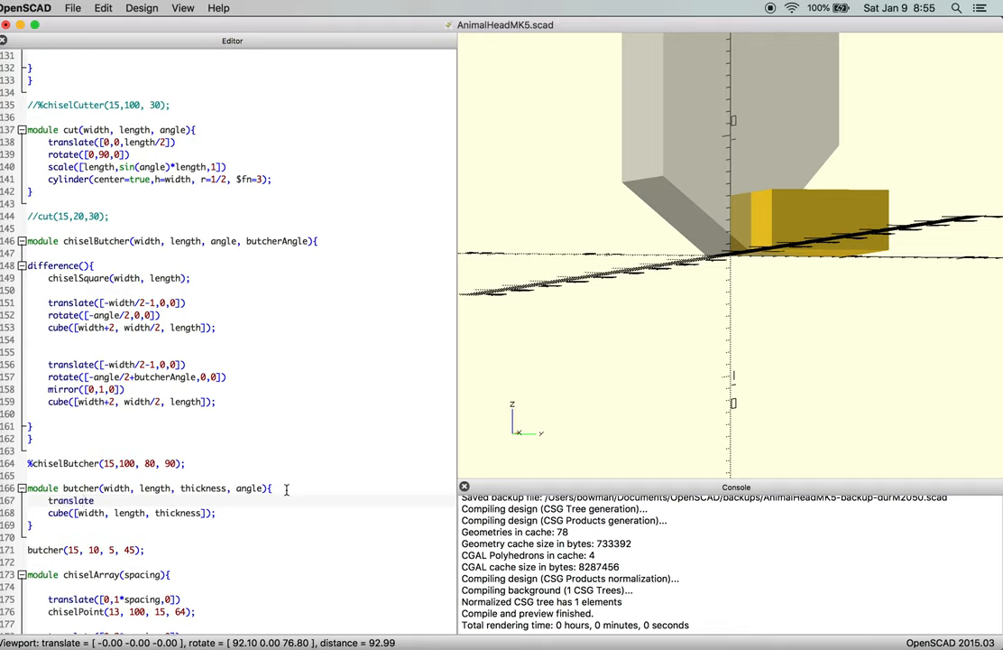
Offset the block with translate([-width/2,0,0]) and orbit to confirm it is centred.
{"action": "type", "text": "["}
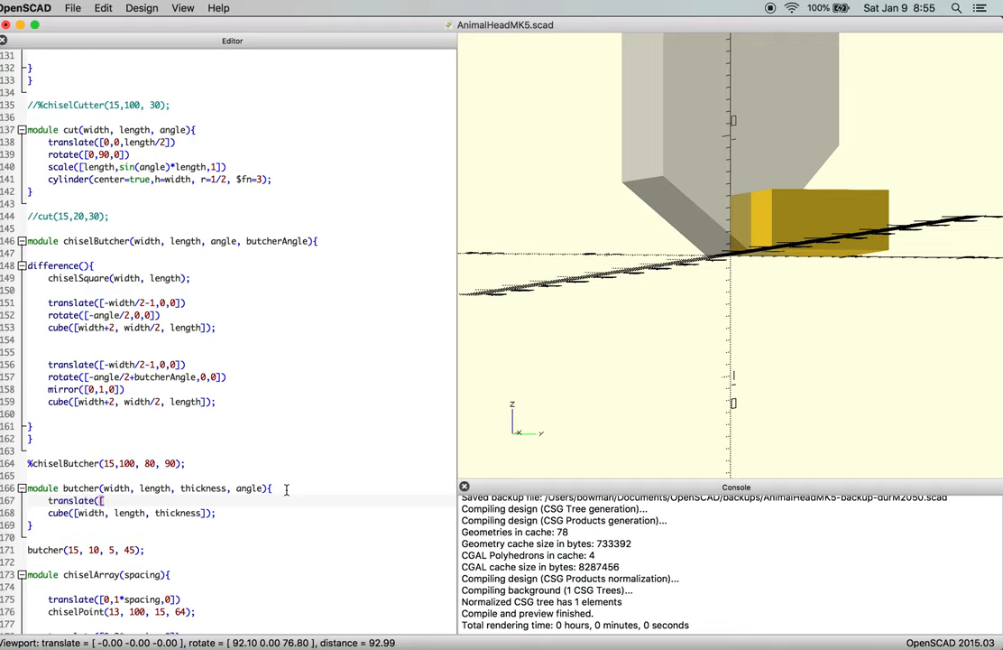
{"action": "type", "text": "0,0,0])"}
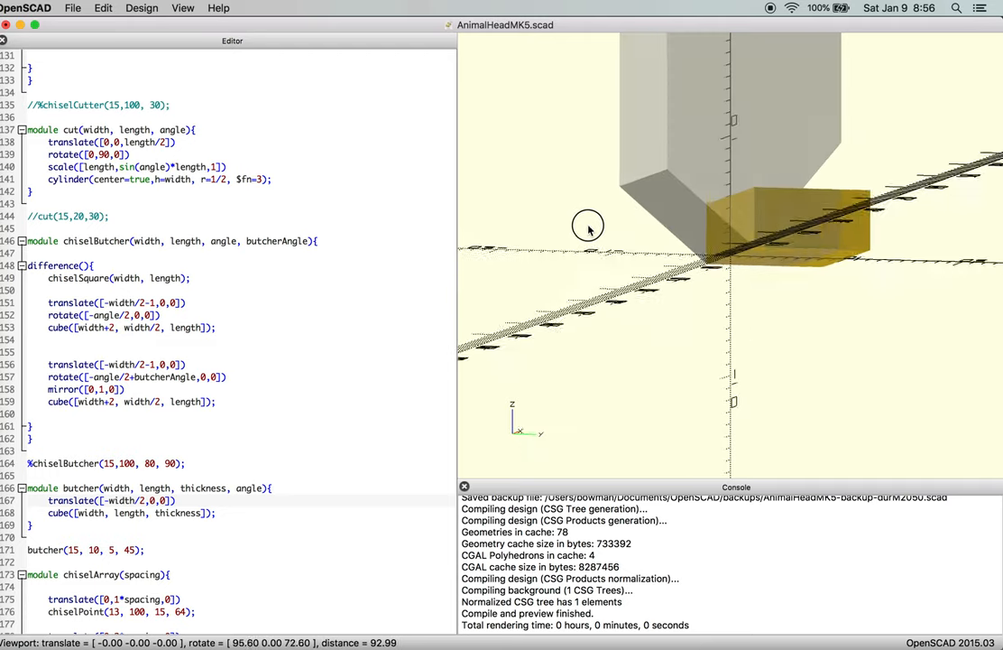
{"action": "left_click_drag", "start_coordinate": [588, 225], "coordinate": [715, 210]}
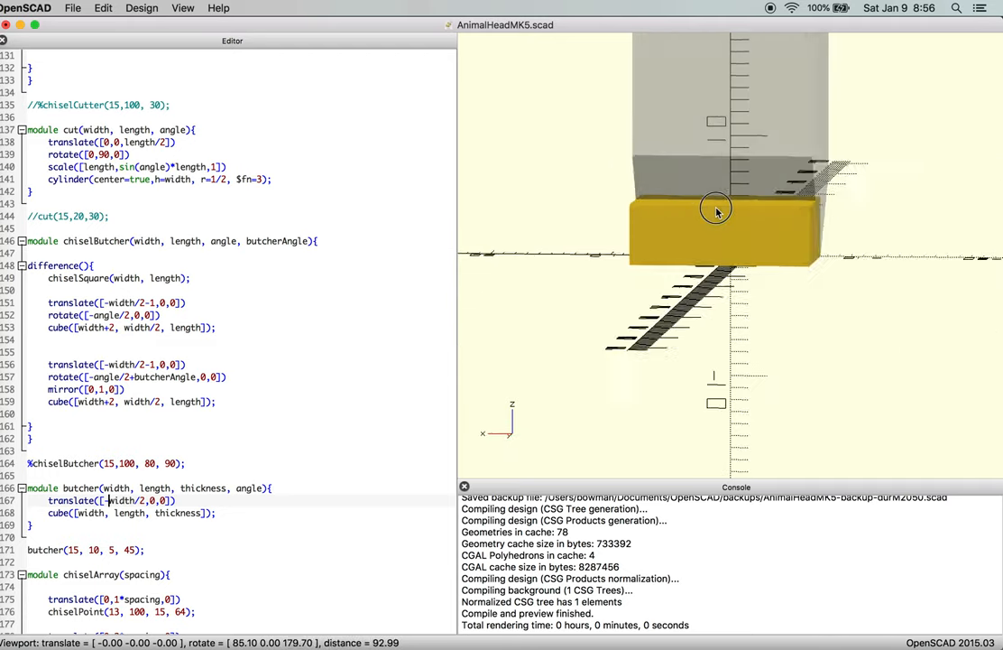
{"action": "left_click_drag", "start_coordinate": [715, 212], "coordinate": [722, 226]}
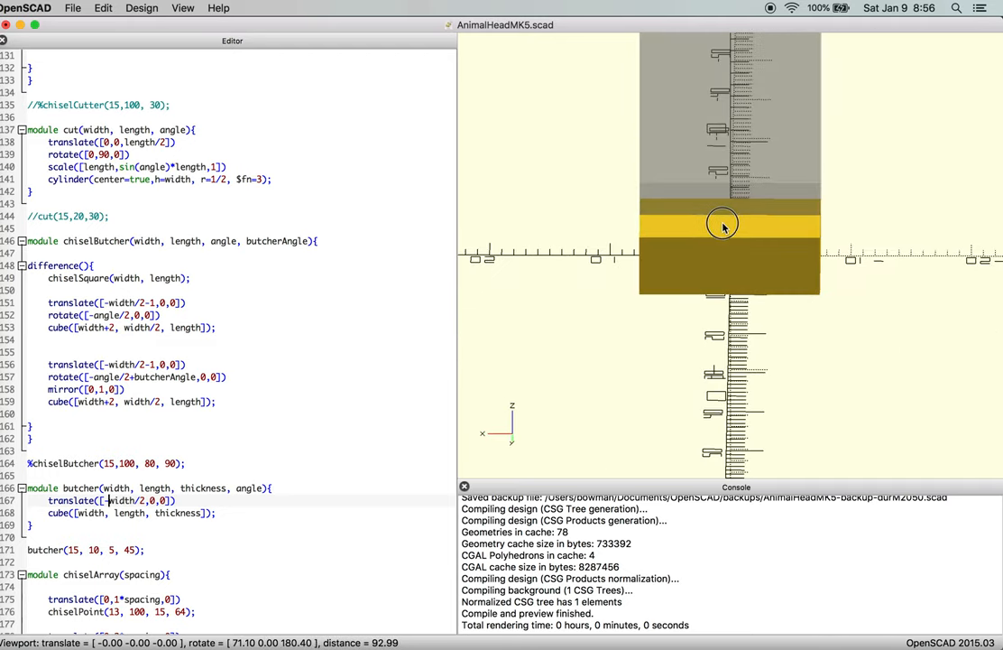
{"action": "left_click_drag", "start_coordinate": [721, 224], "coordinate": [823, 218]}
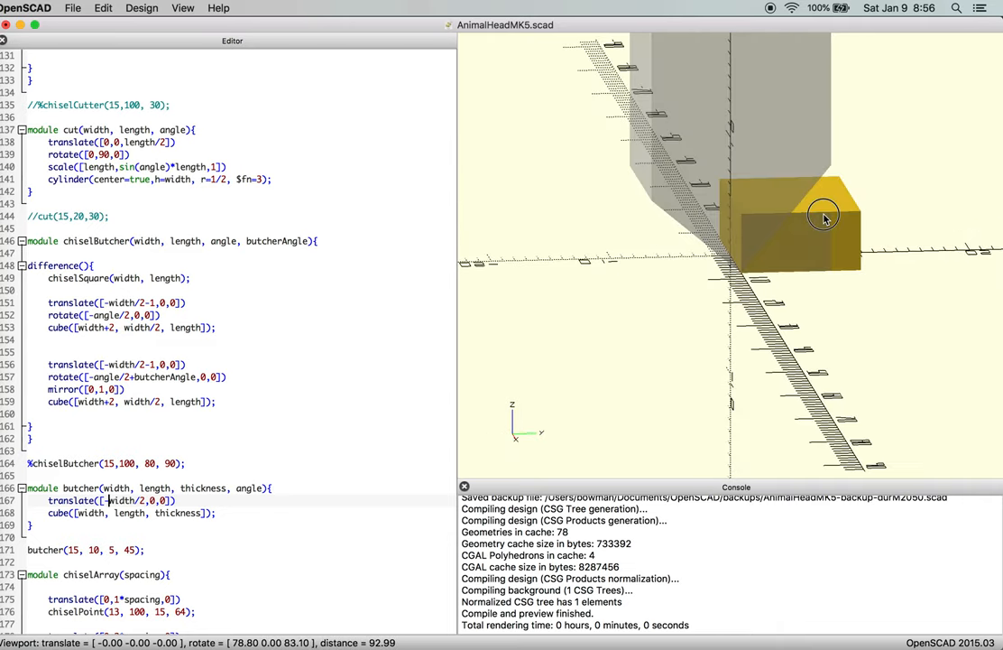
{"action": "left_click_drag", "start_coordinate": [824, 219], "coordinate": [812, 200]}
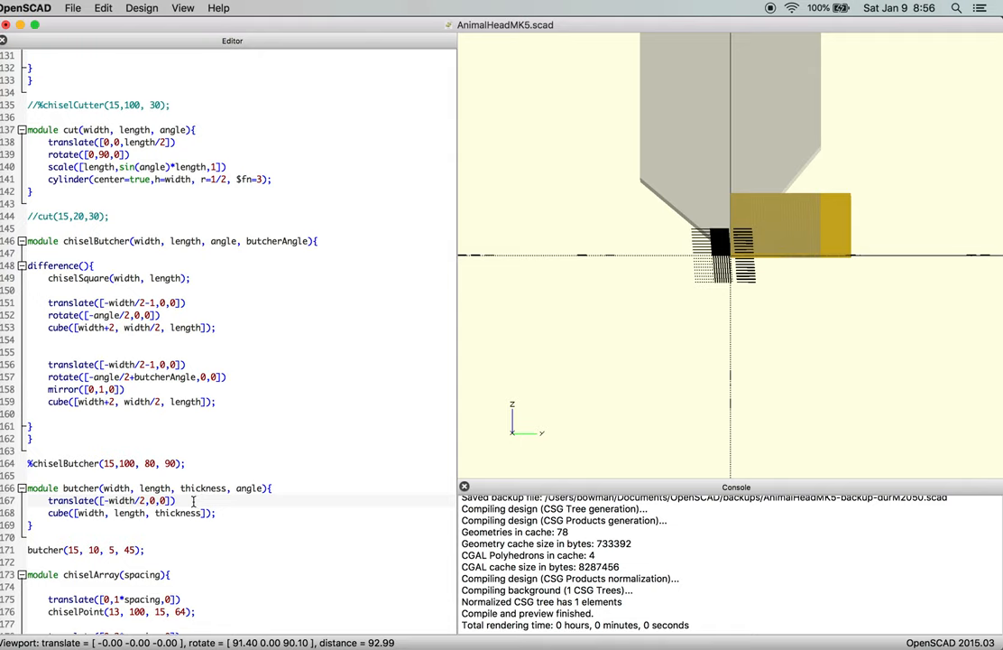
Add rotate([angle,0,0]) to the butcher cube and orbit to inspect the 45° tilt.
{"action": "type", "text": "ro"}
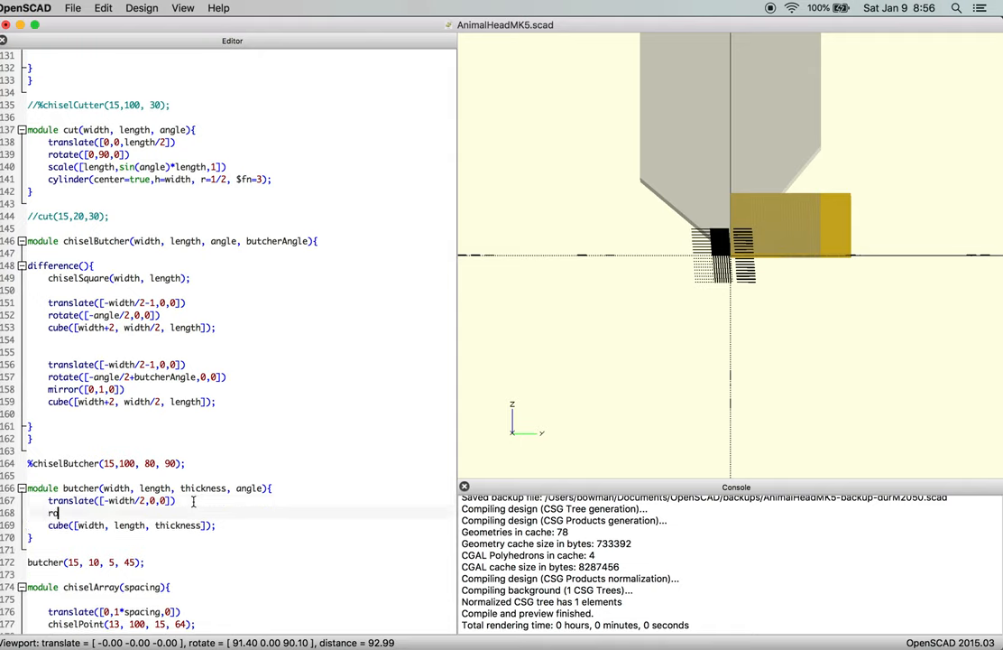
{"action": "type", "text": "otate"}
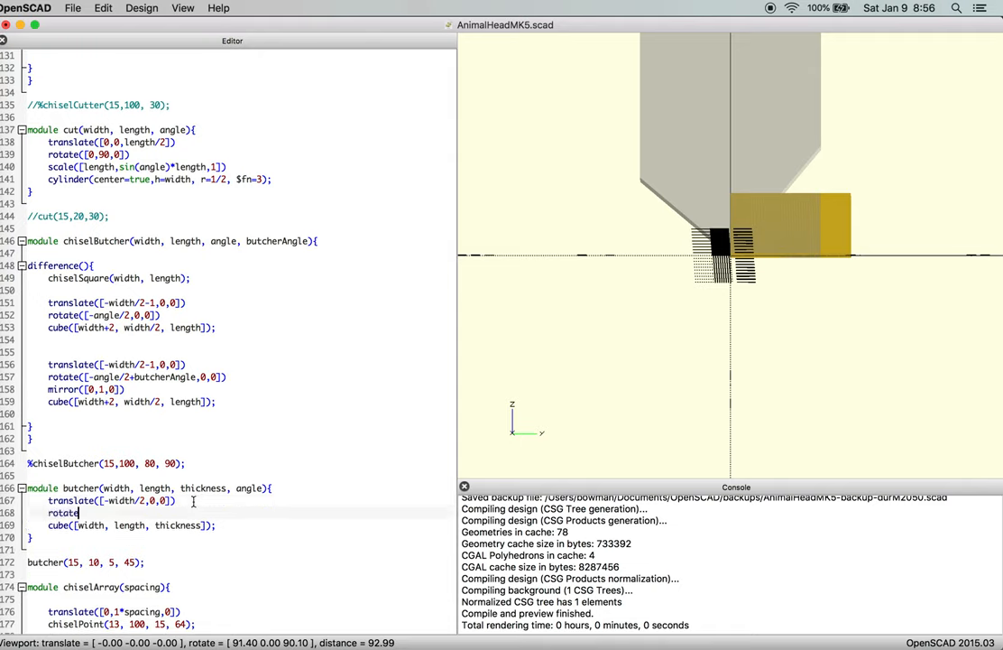
{"action": "type", "text": "([0,"}
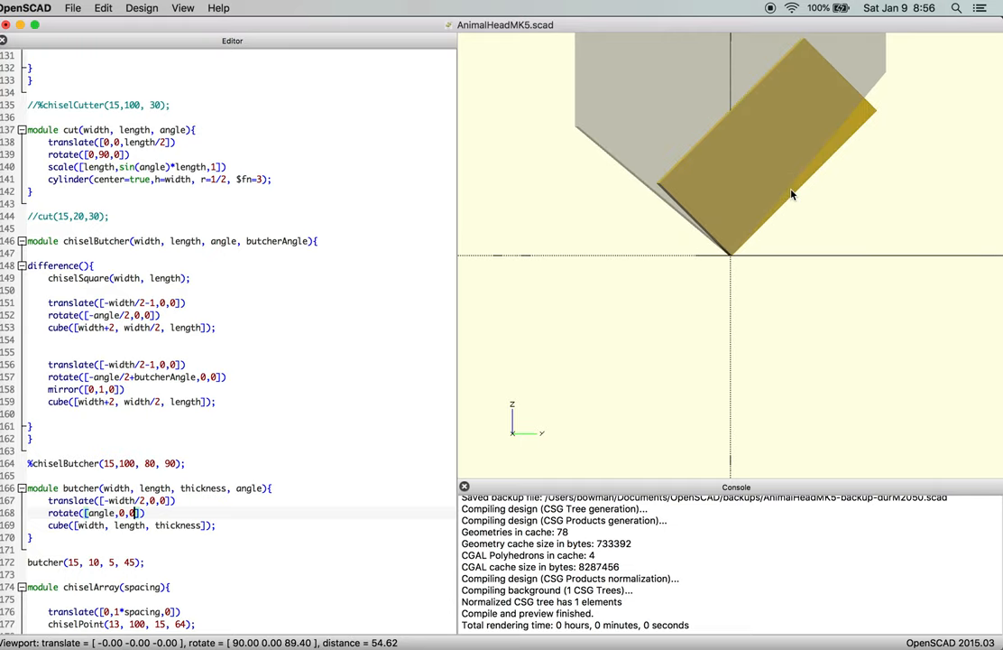
{"action": "left_click_drag", "start_coordinate": [792, 195], "coordinate": [788, 190]}
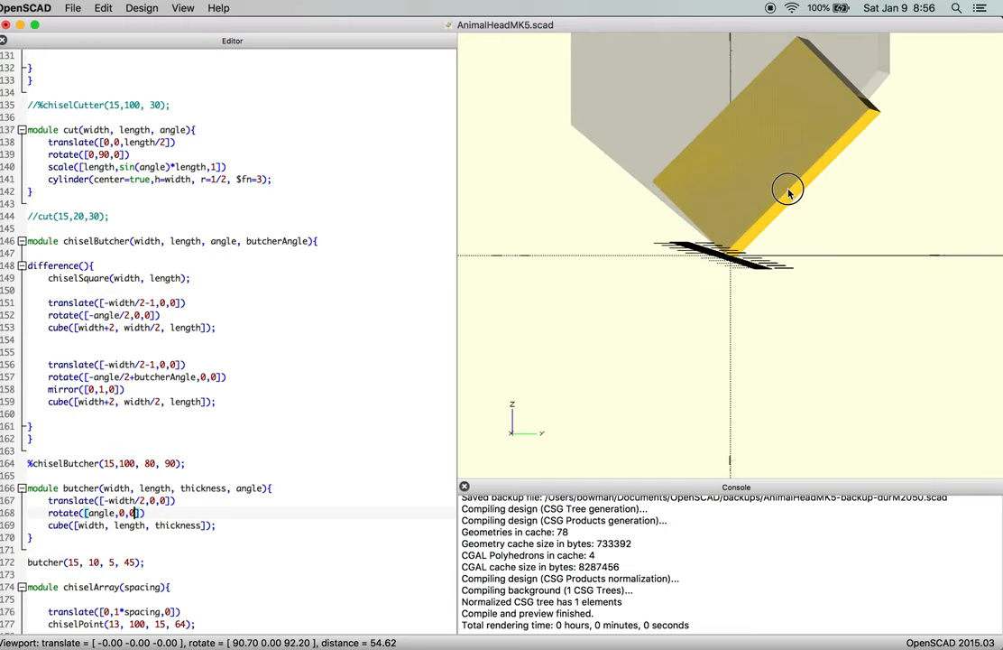
{"action": "left_click_drag", "start_coordinate": [788, 192], "coordinate": [636, 169]}
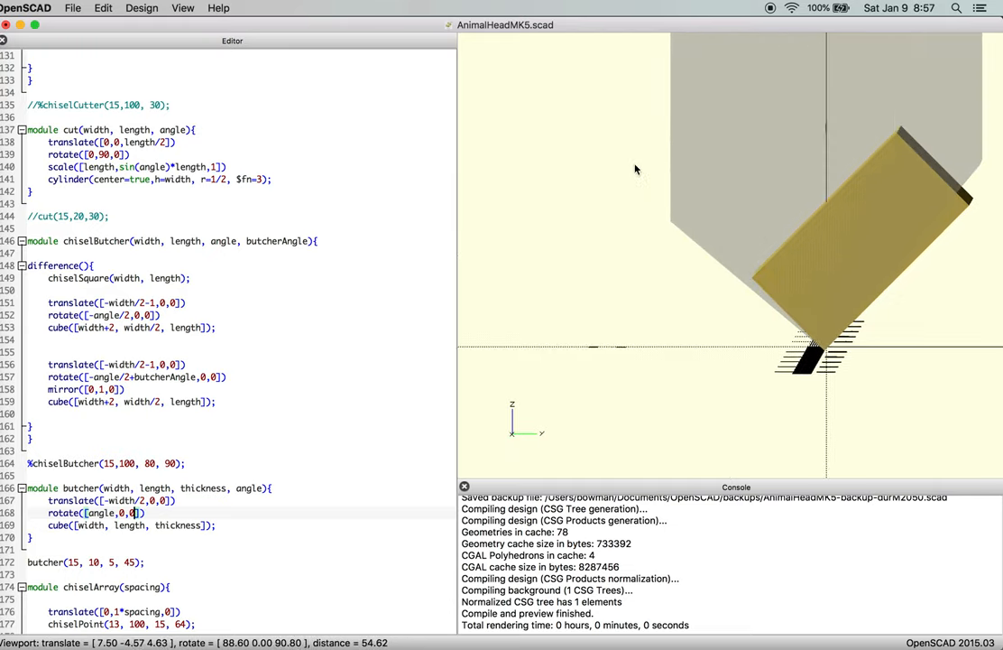
{"action": "left_click_drag", "start_coordinate": [636, 170], "coordinate": [831, 278]}
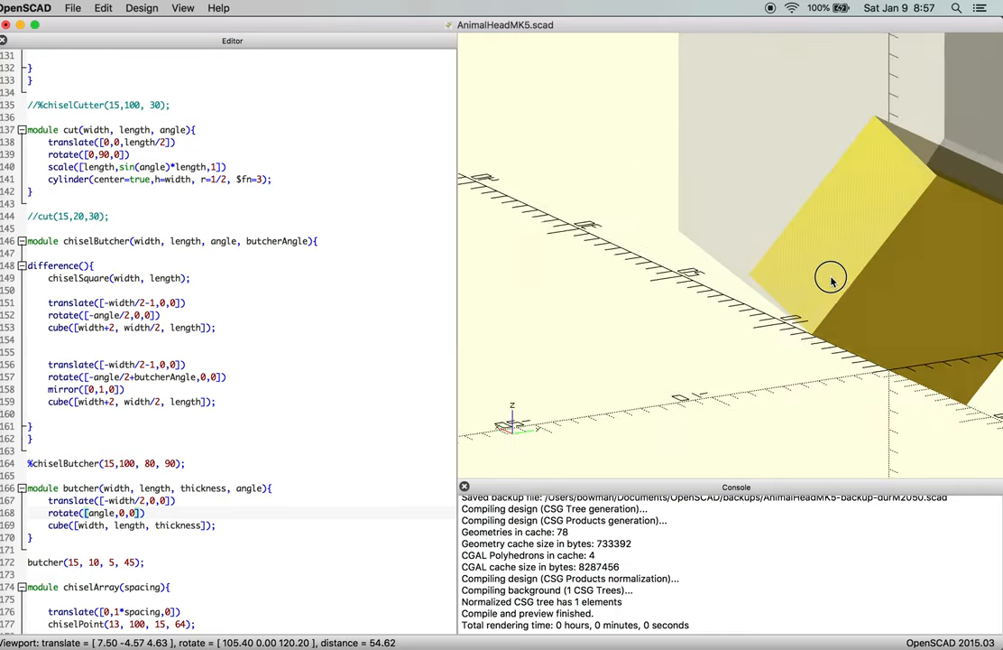
{"action": "left_click_drag", "start_coordinate": [830, 277], "coordinate": [866, 300]}
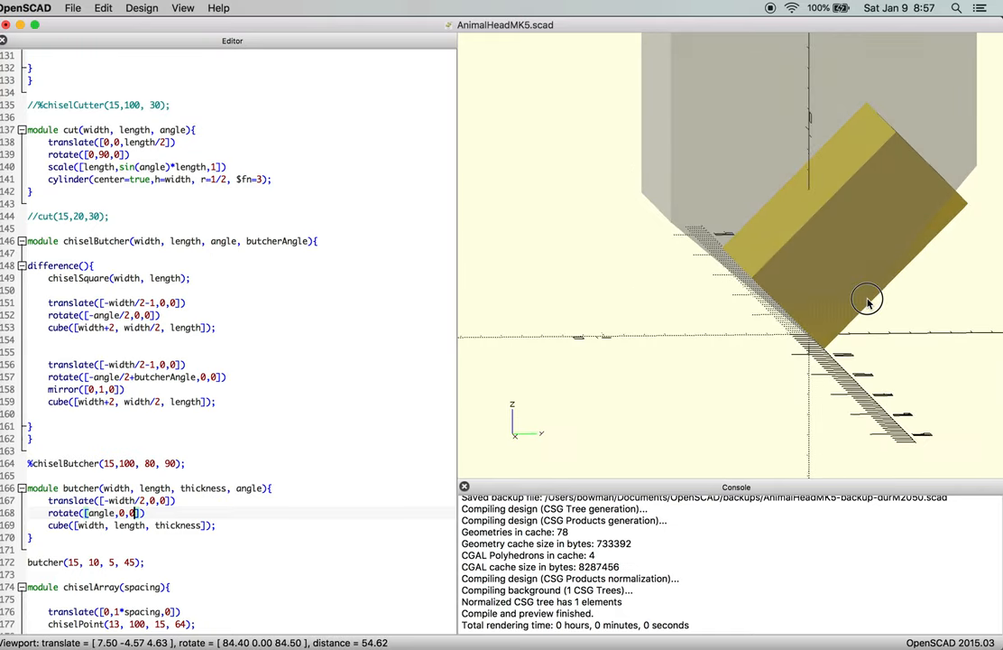
{"action": "left_click_drag", "start_coordinate": [866, 299], "coordinate": [860, 299]}
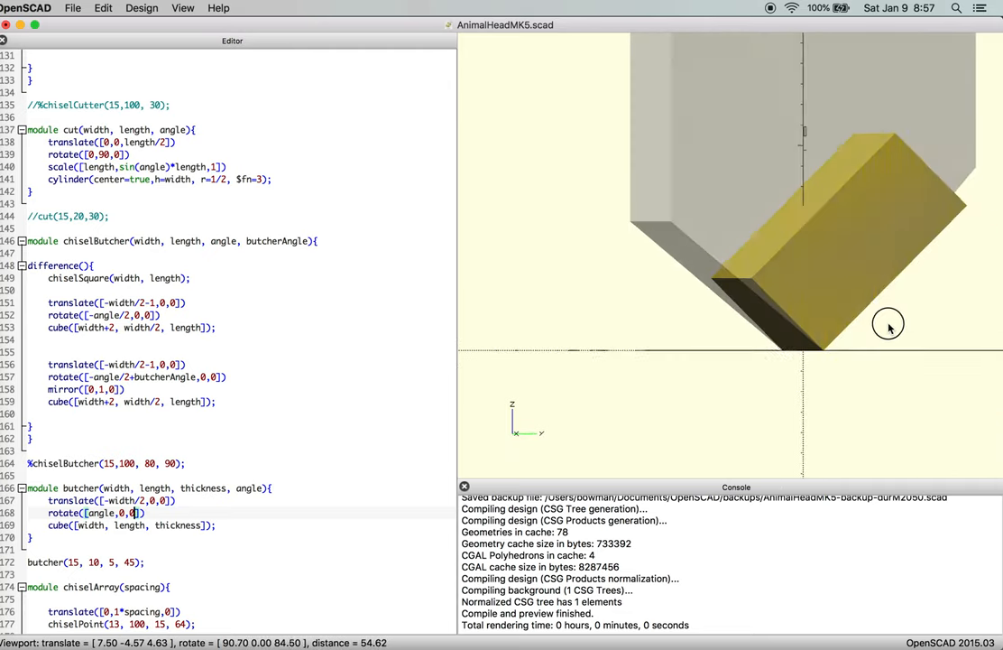
{"action": "left_click_drag", "start_coordinate": [888, 324], "coordinate": [882, 330]}
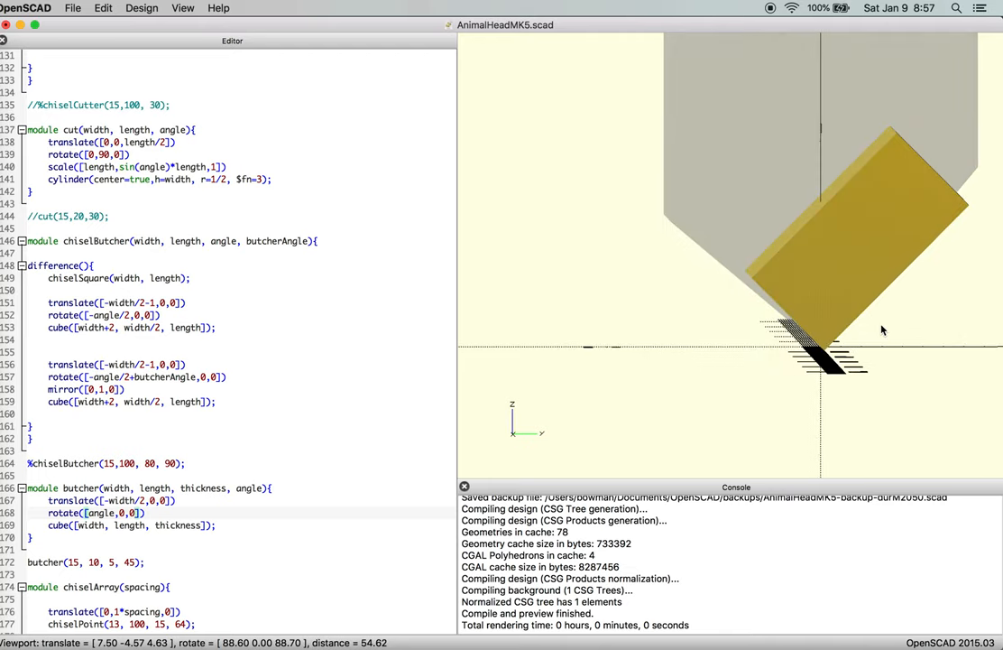
{"action": "mouse_move", "coordinate": [759, 282]}
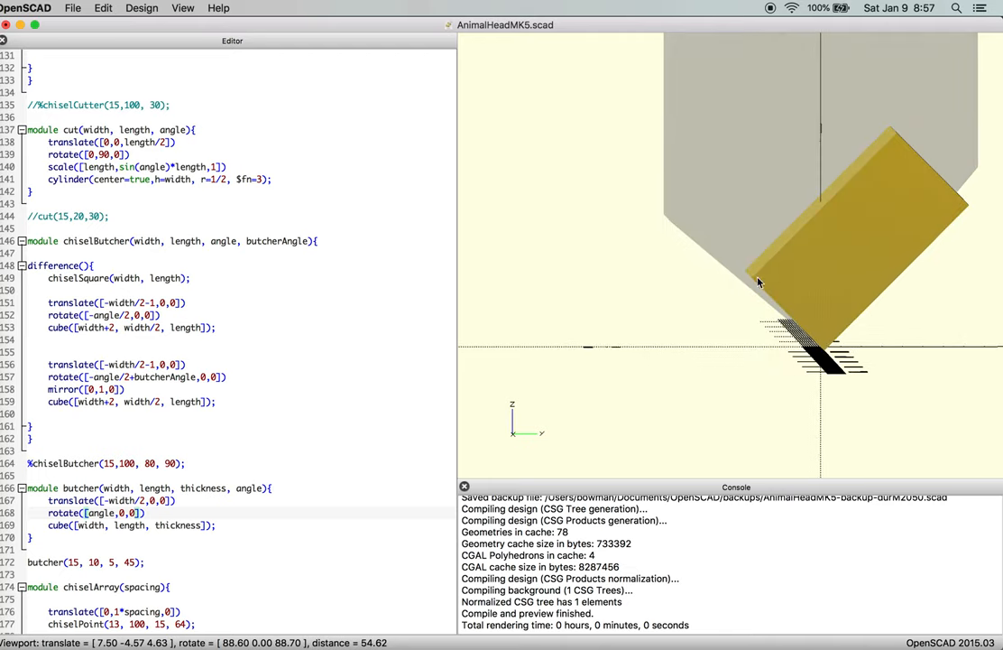
{"action": "mouse_move", "coordinate": [789, 323]}
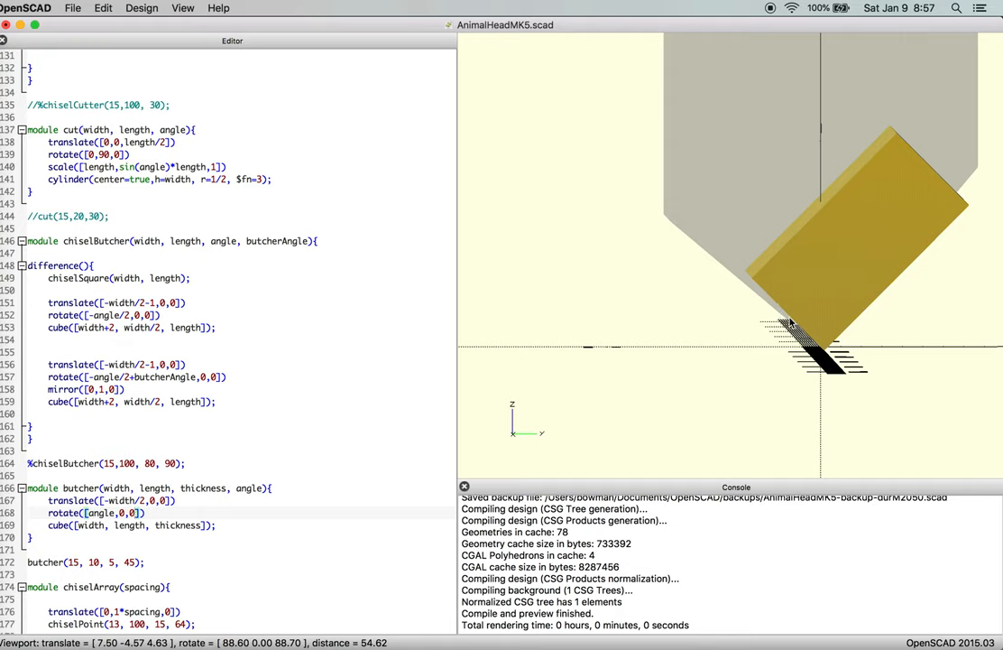
{"action": "mouse_move", "coordinate": [940, 206]}
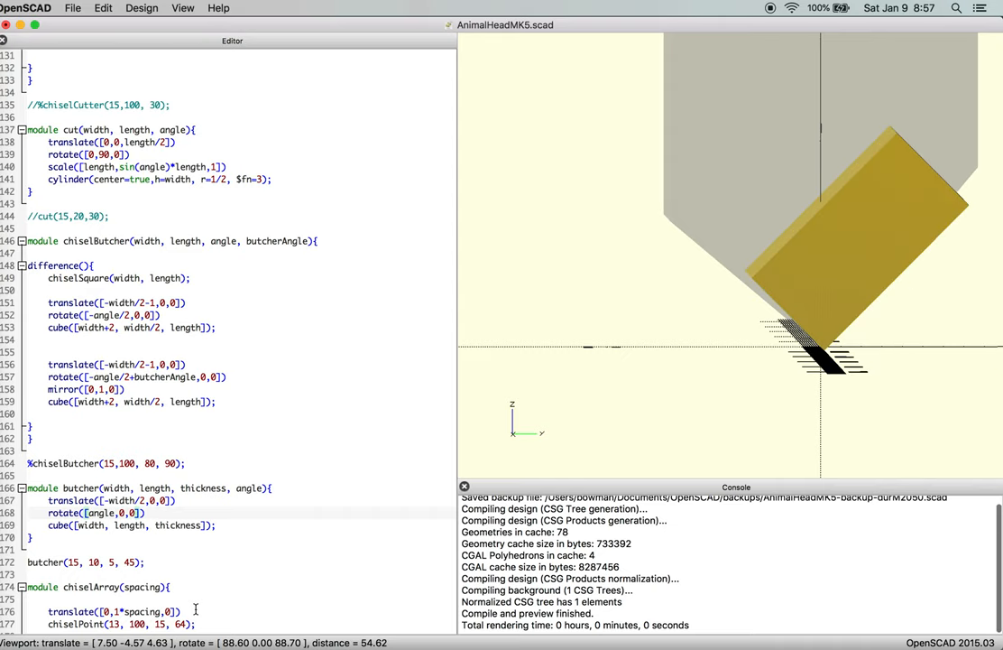
{"action": "mouse_move", "coordinate": [301, 541]}
{"action": "type", "text": ", length"}
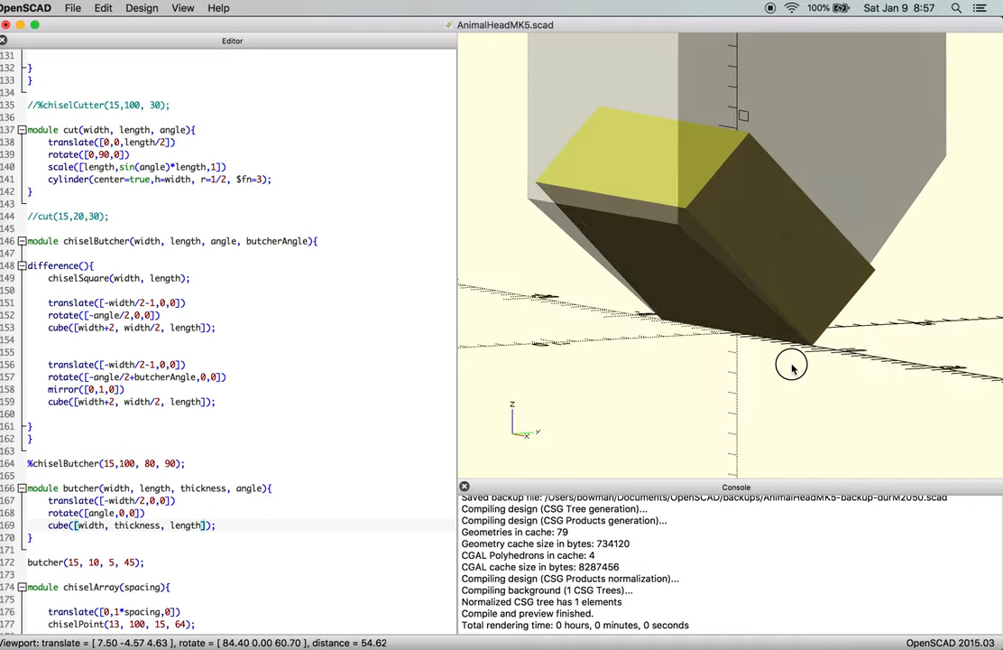
Reorder the cube to [width, thickness, length] and orbit to check the upright slab.
{"action": "left_click_drag", "start_coordinate": [792, 368], "coordinate": [775, 366]}
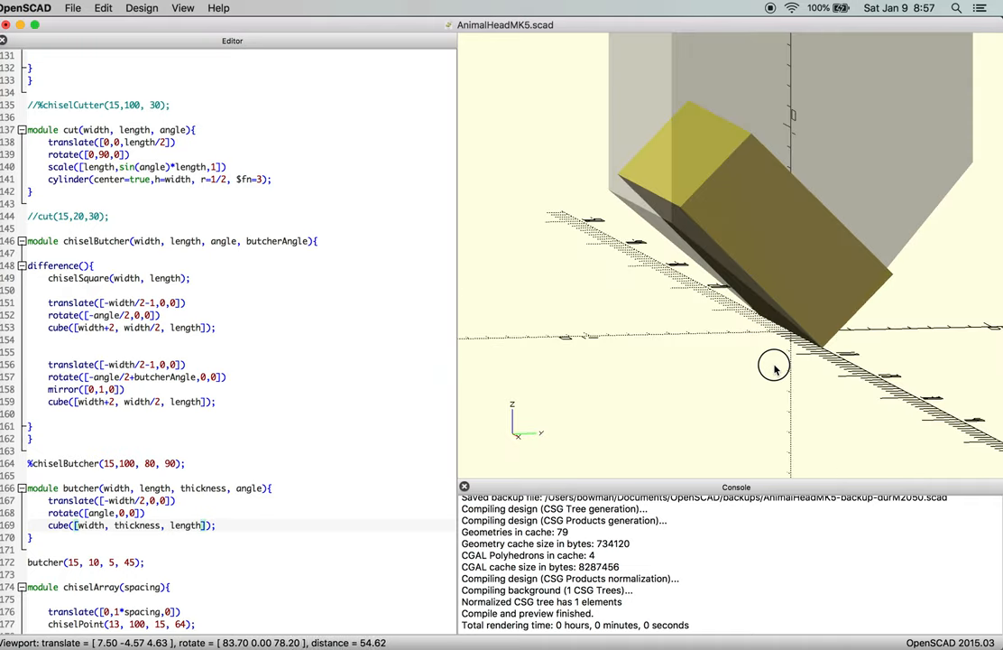
{"action": "left_click_drag", "start_coordinate": [774, 367], "coordinate": [750, 373]}
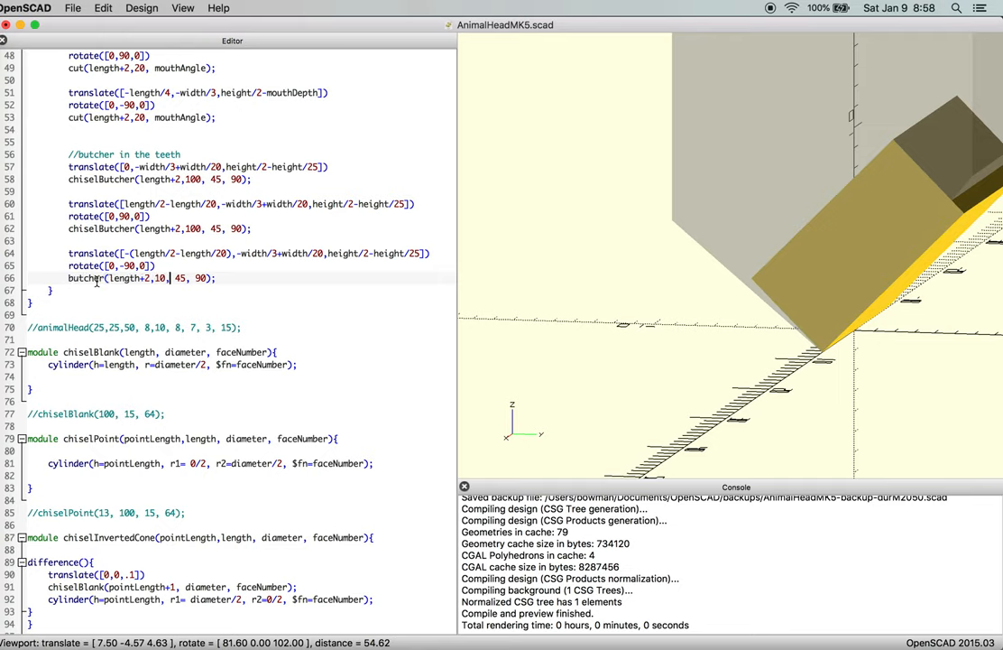
Replace the third teeth cut on line 66 with butcher(length+2,10,5,45).
{"action": "type", "text": "5,"}
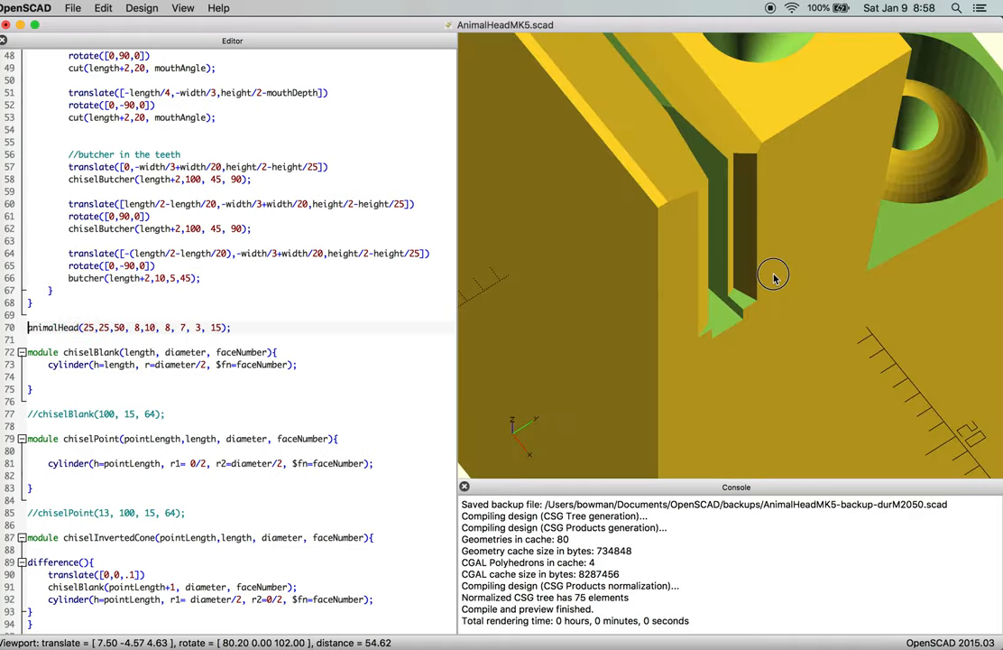
Orbit the head to a straight front view showing where the red side cuts slice.
{"action": "left_click_drag", "start_coordinate": [773, 275], "coordinate": [799, 296]}
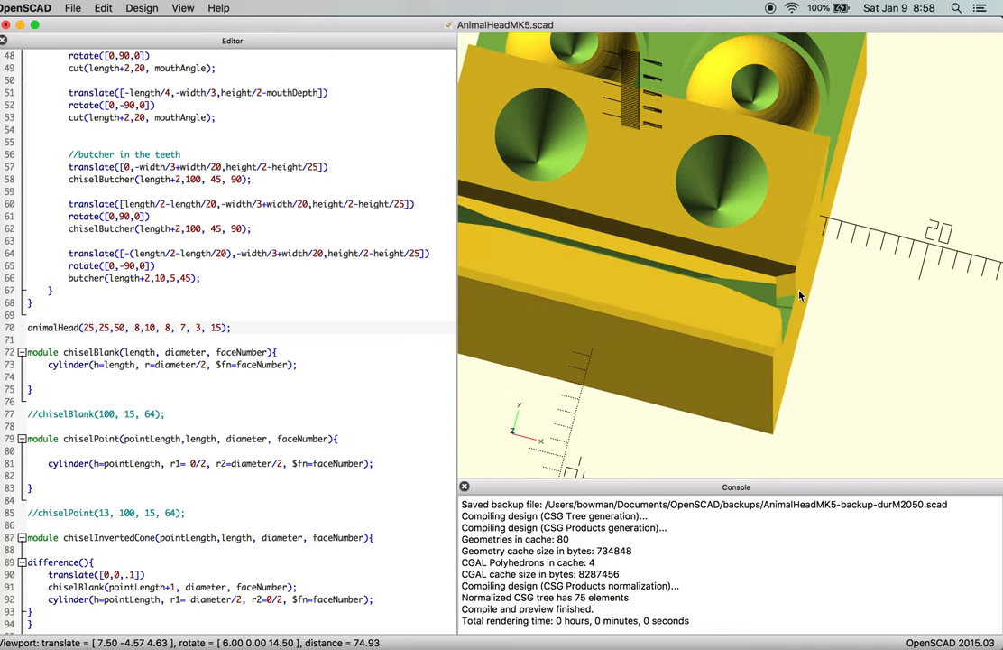
{"action": "left_click_drag", "start_coordinate": [799, 296], "coordinate": [726, 302]}
{"action": "type", "text": "#"}
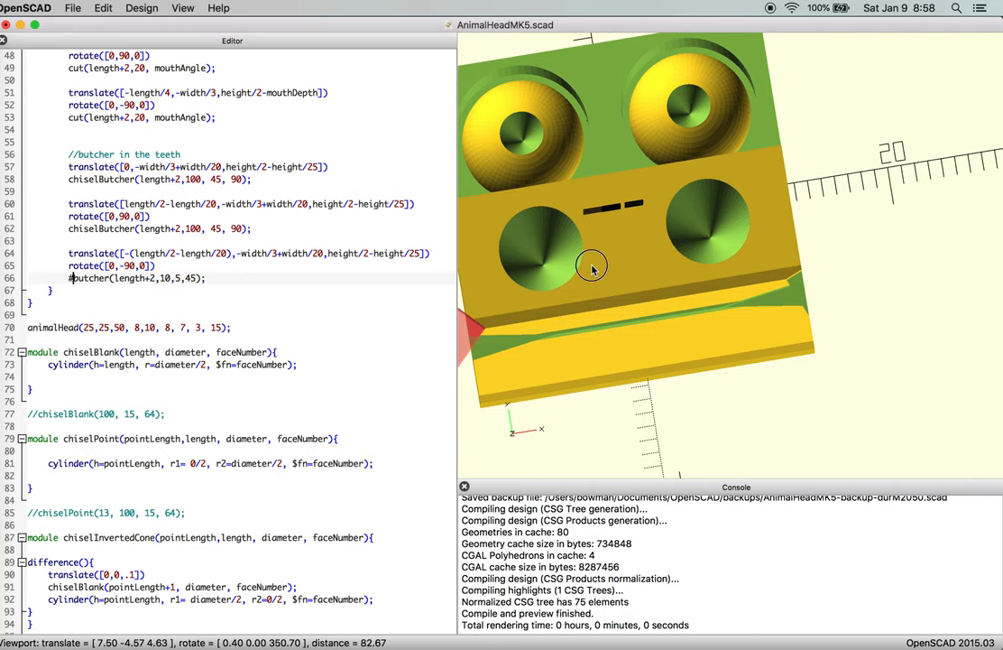
{"action": "left_click_drag", "start_coordinate": [593, 267], "coordinate": [656, 341]}
{"action": "type", "text": "#"}
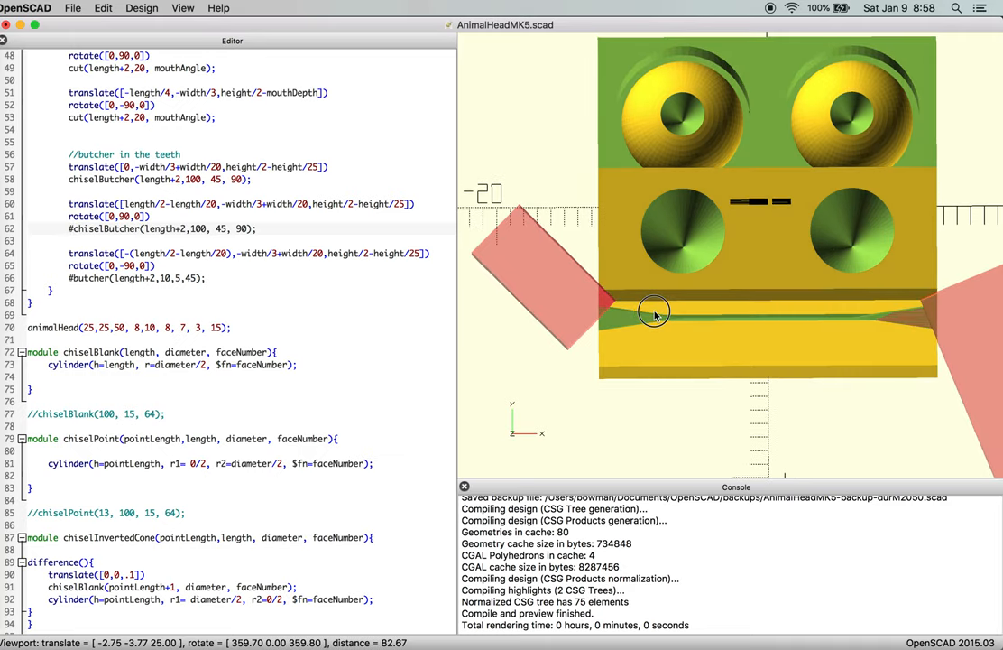
{"action": "left_click_drag", "start_coordinate": [656, 313], "coordinate": [656, 307]}
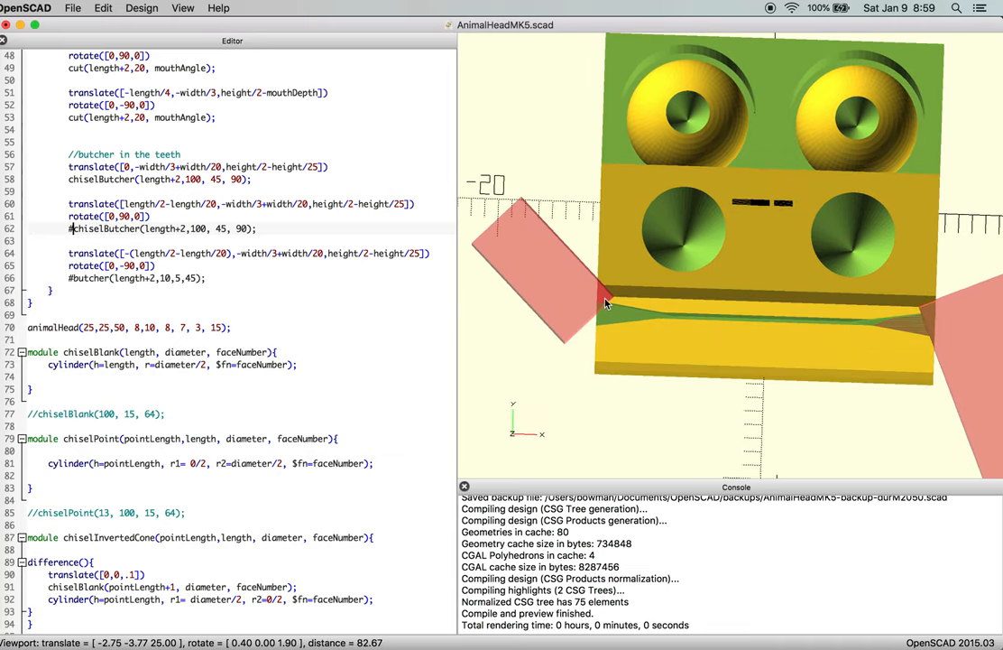
{"action": "mouse_move", "coordinate": [553, 258]}
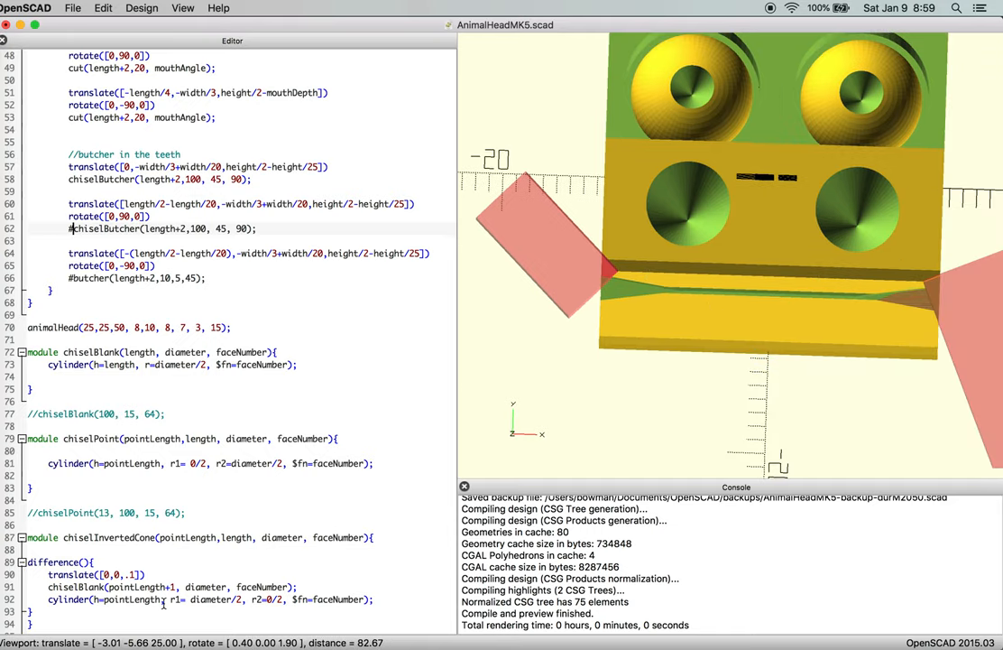
Restore the butcher cube to width, length, thickness and inspect the highlighted cutters.
{"action": "scroll", "scroll_direction": "down", "scroll_amount": 3}
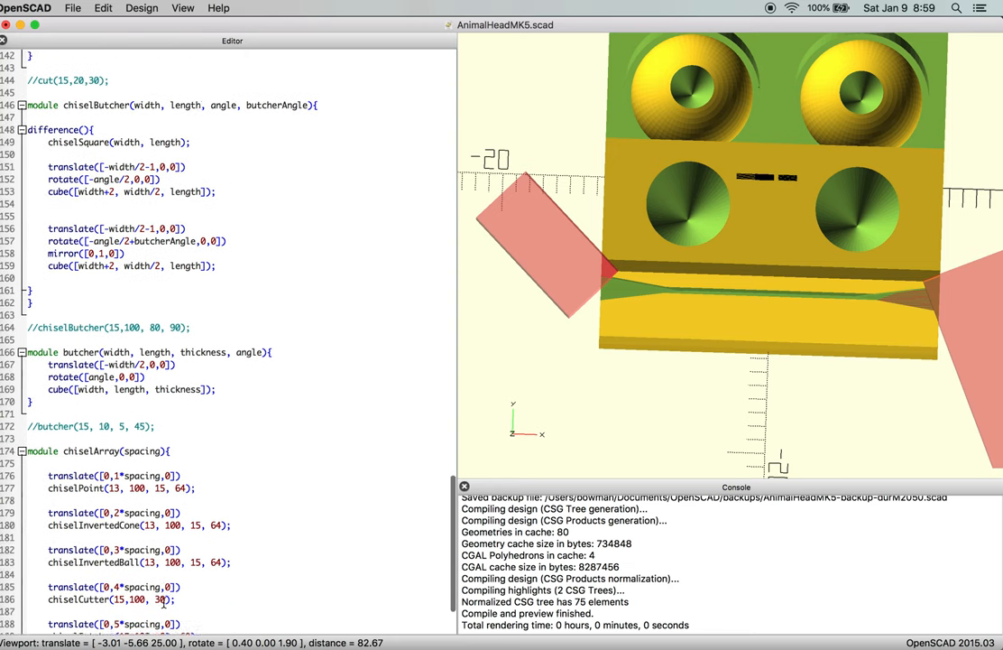
{"action": "scroll", "scroll_direction": "down", "scroll_amount": 3}
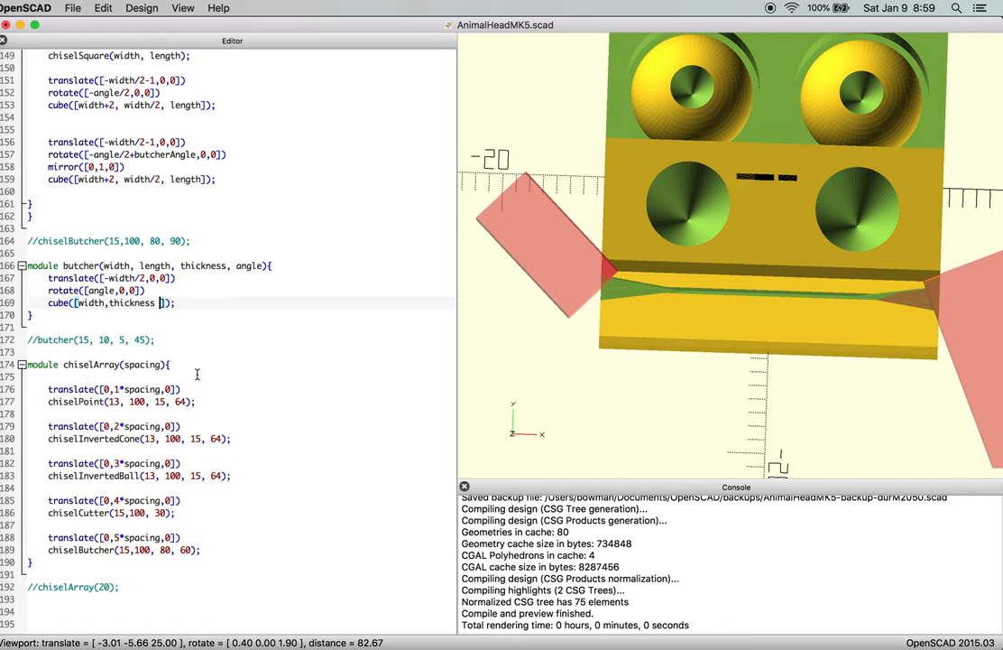
{"action": "type", "text": "thickness"}
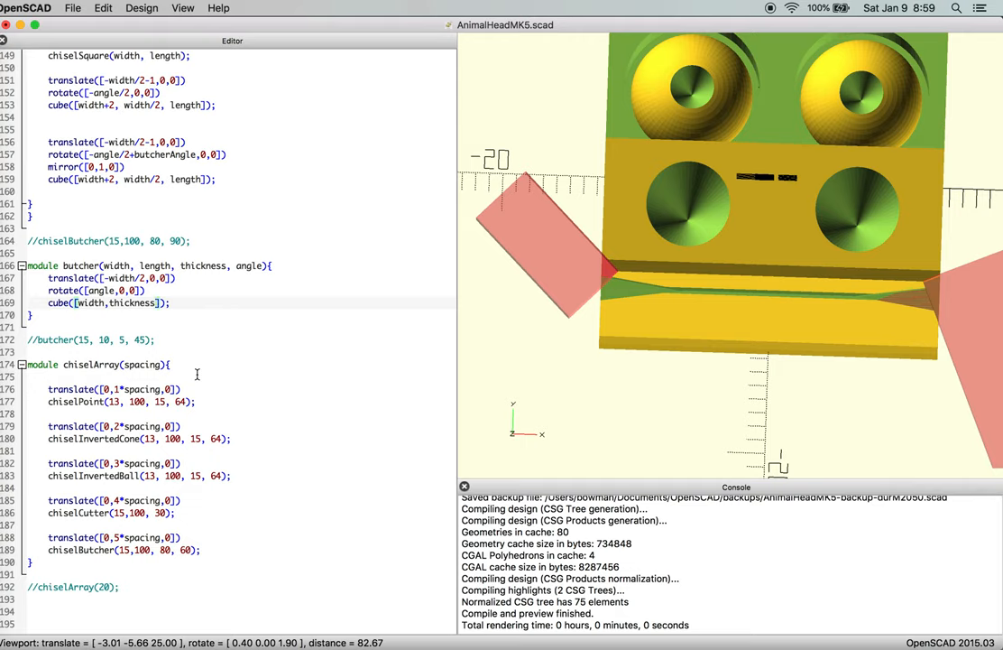
{"action": "type", "text": ", length"}
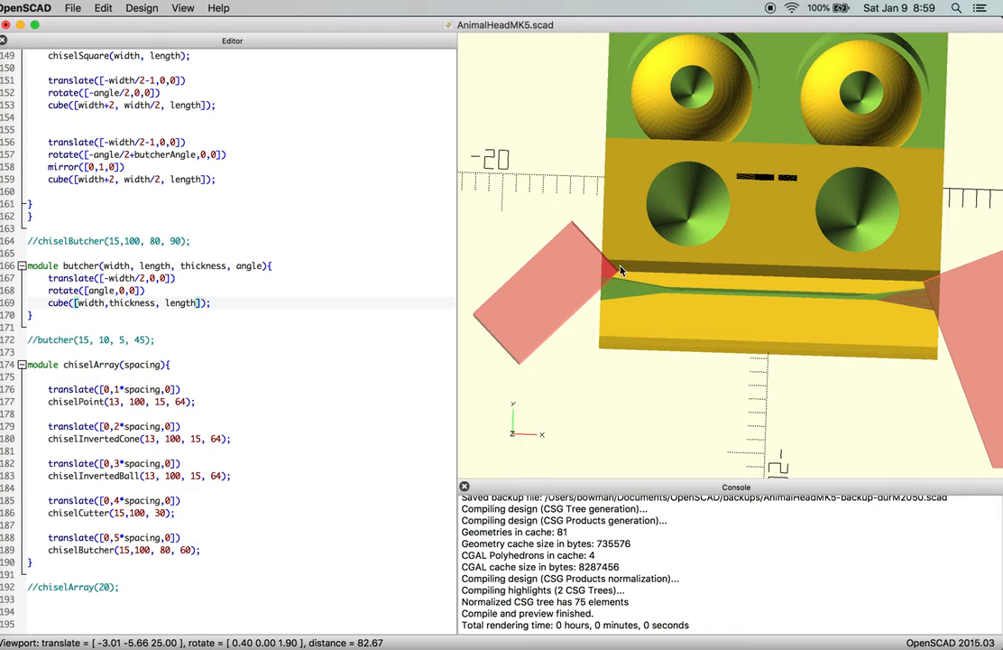
{"action": "left_click_drag", "start_coordinate": [620, 269], "coordinate": [642, 290]}
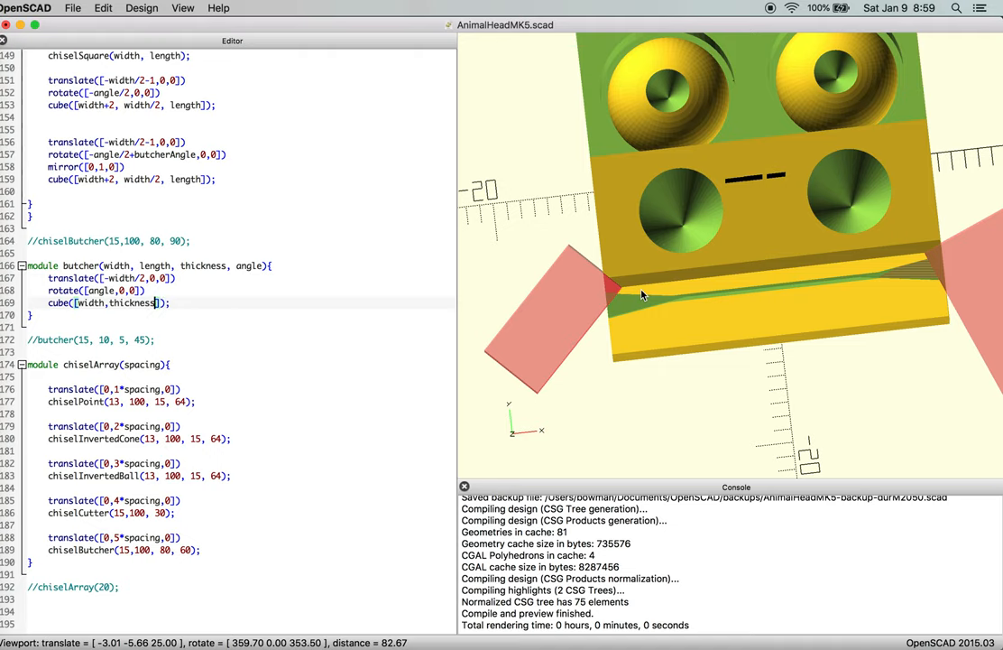
{"action": "type", "text": "length,"}
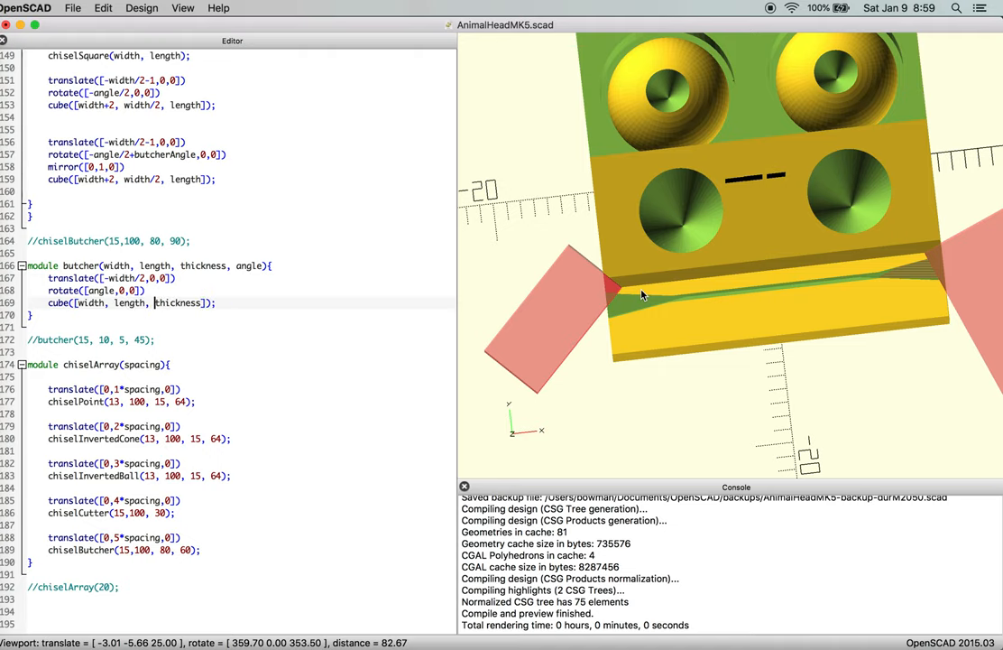
{"action": "left_click_drag", "start_coordinate": [640, 293], "coordinate": [631, 299]}
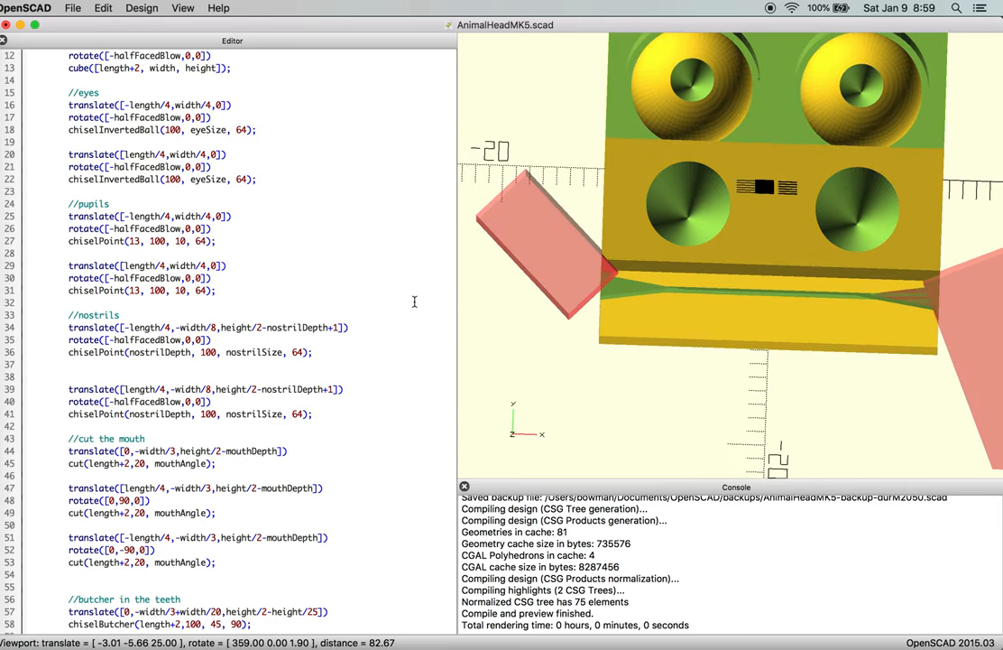
Scroll to the teeth cut calls and enter 30 into the butcher arguments.
{"action": "scroll", "scroll_direction": "down", "scroll_amount": 3}
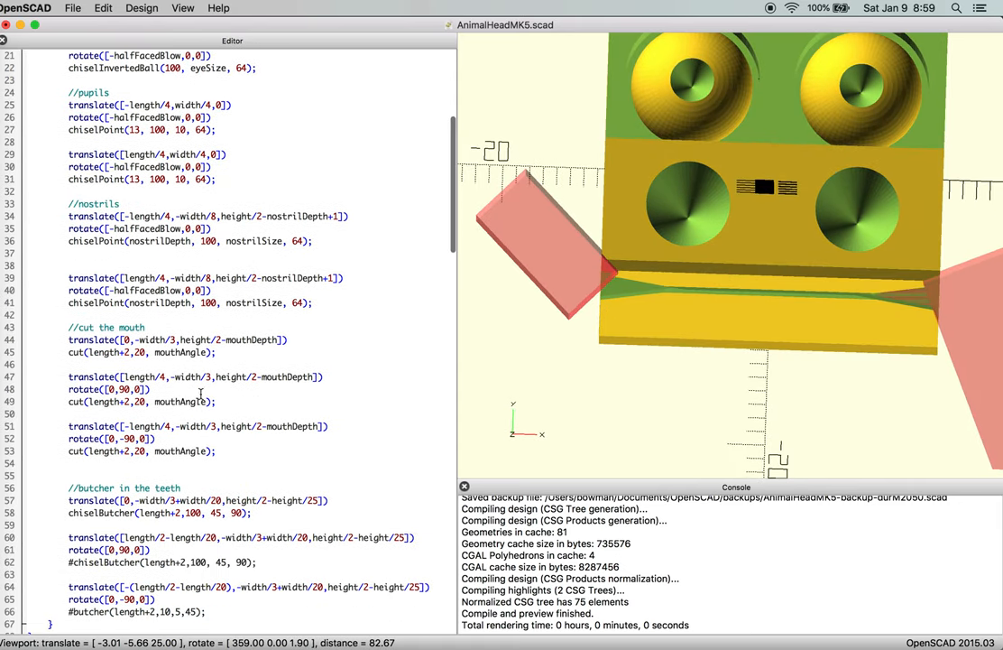
{"action": "scroll", "scroll_direction": "down", "scroll_amount": 3}
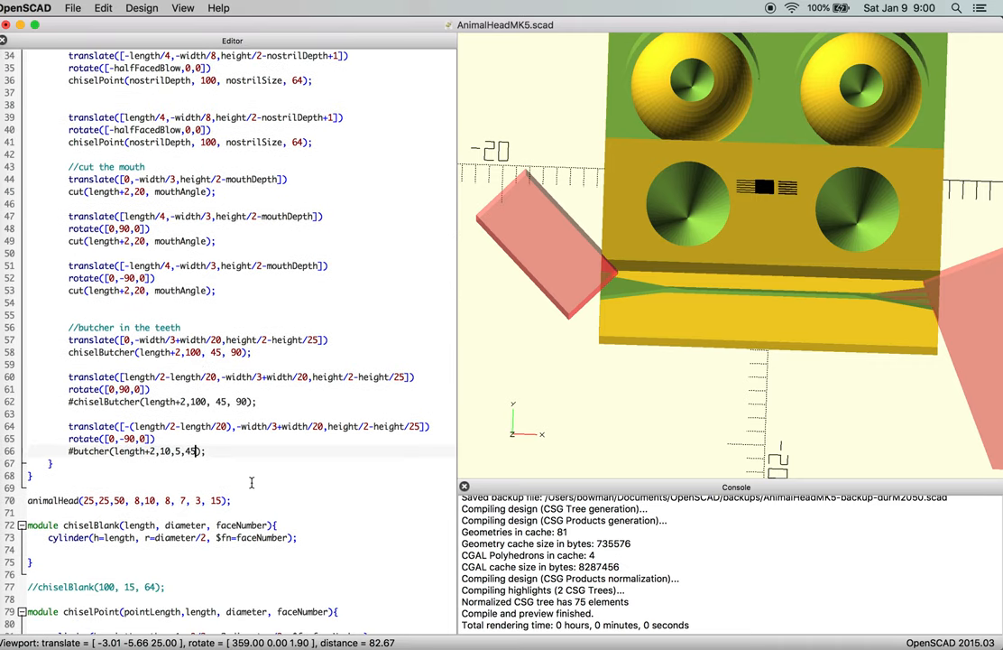
{"action": "type", "text": "30"}
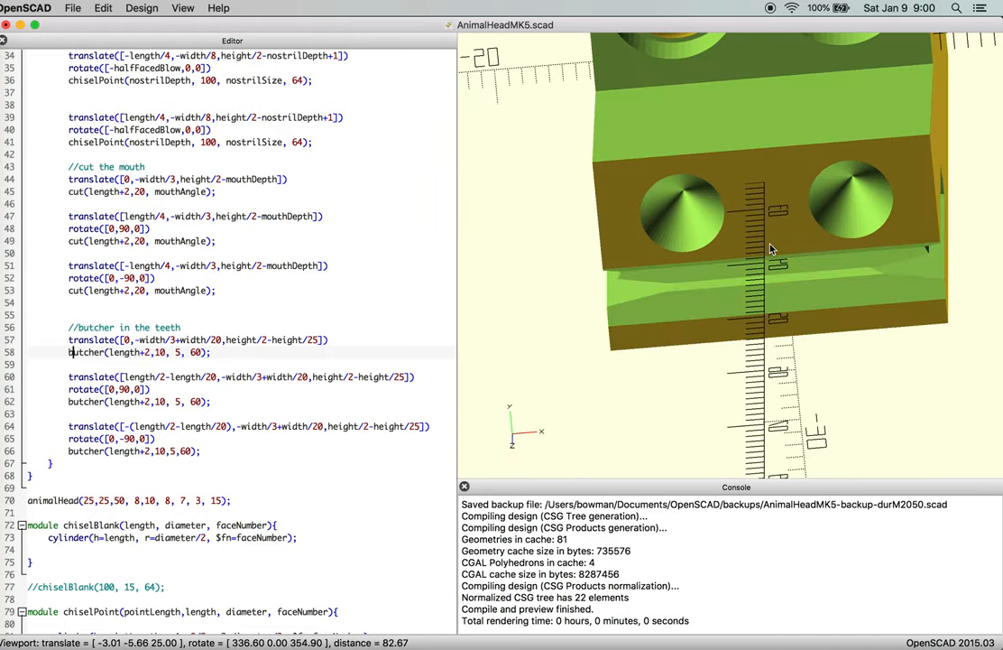
Orbit around the head to inspect the thinner red first cut from above and side.
{"action": "left_click_drag", "start_coordinate": [772, 248], "coordinate": [863, 176]}
{"action": "type", "text": "#"}
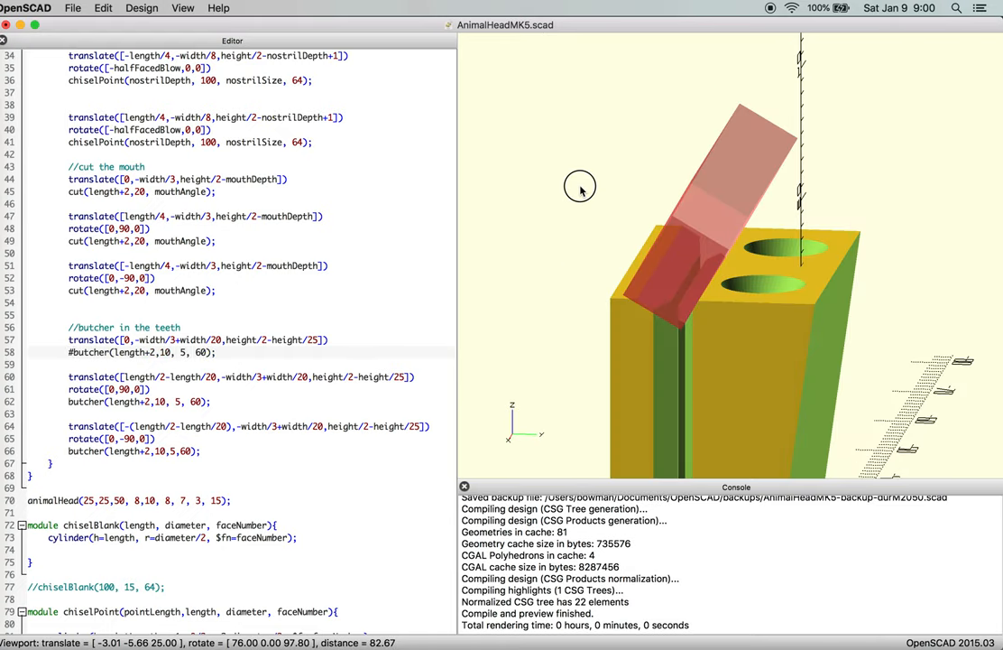
{"action": "left_click_drag", "start_coordinate": [582, 187], "coordinate": [567, 171]}
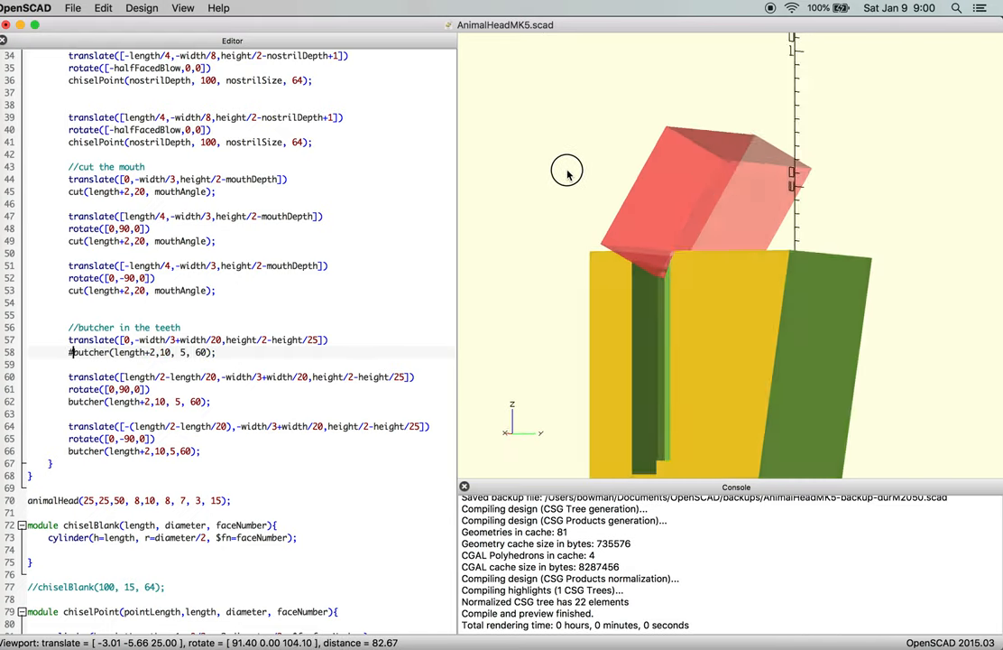
{"action": "left_click_drag", "start_coordinate": [567, 171], "coordinate": [617, 228]}
{"action": "type", "text": "3"}
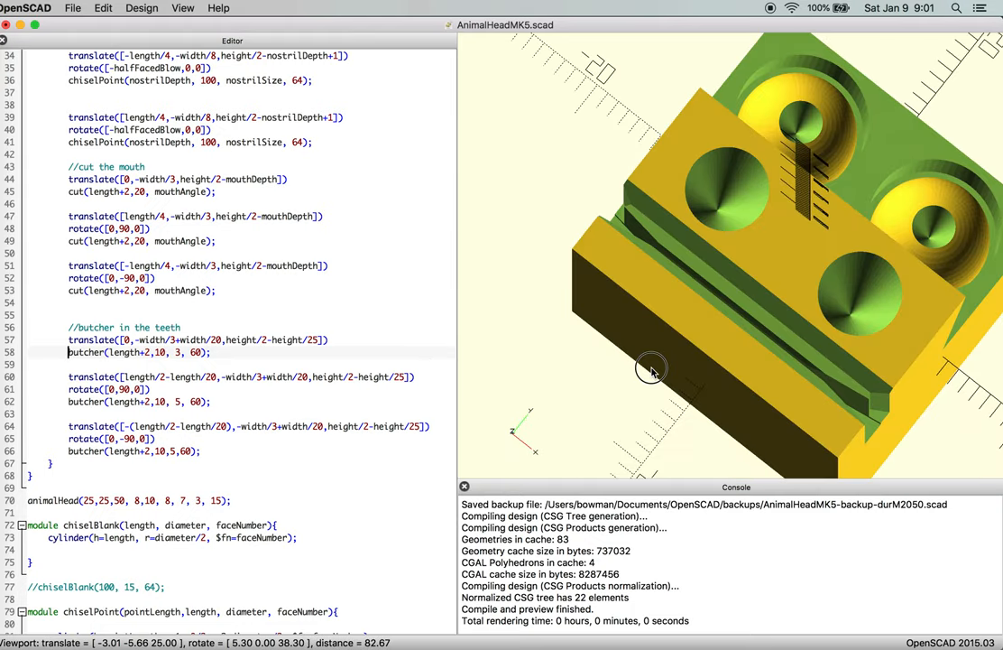
{"action": "left_click_drag", "start_coordinate": [649, 369], "coordinate": [660, 254]}
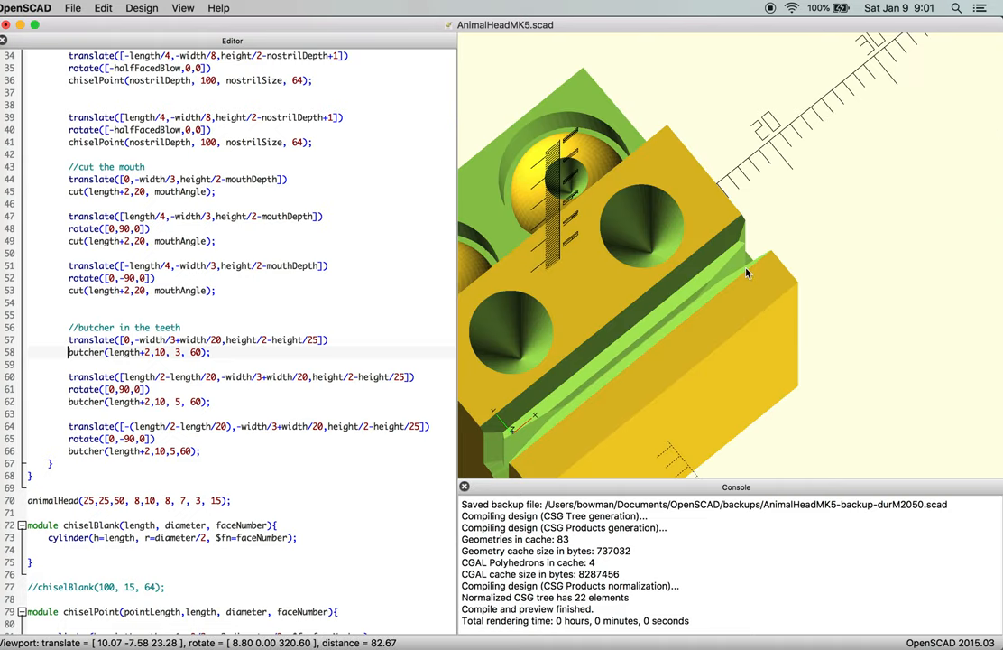
{"action": "mouse_move", "coordinate": [185, 361]}
{"action": "type", "text": "2"}
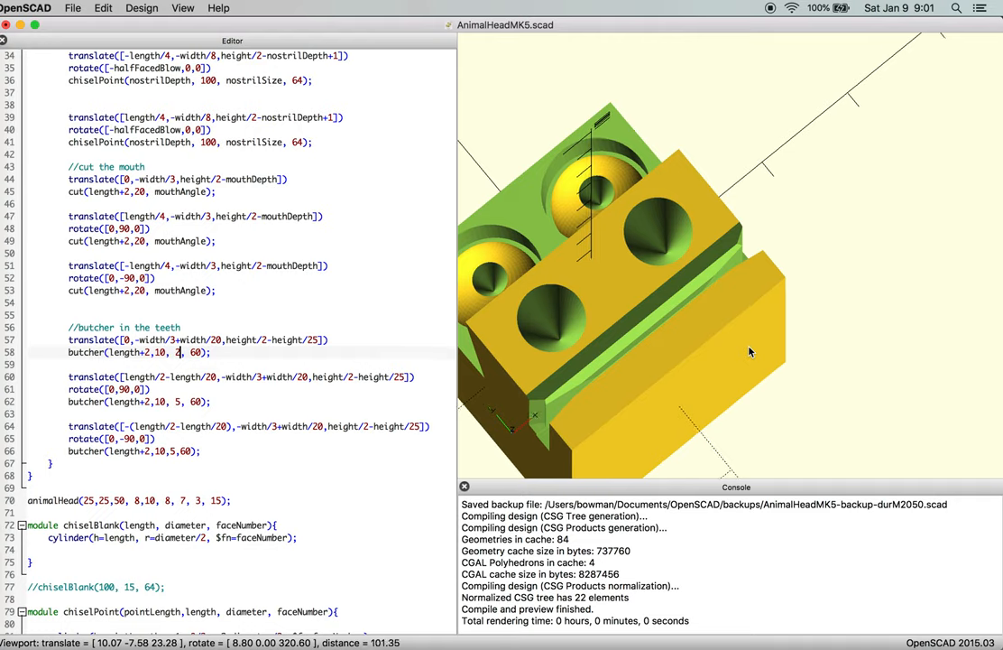
{"action": "left_click_drag", "start_coordinate": [748, 352], "coordinate": [756, 239]}
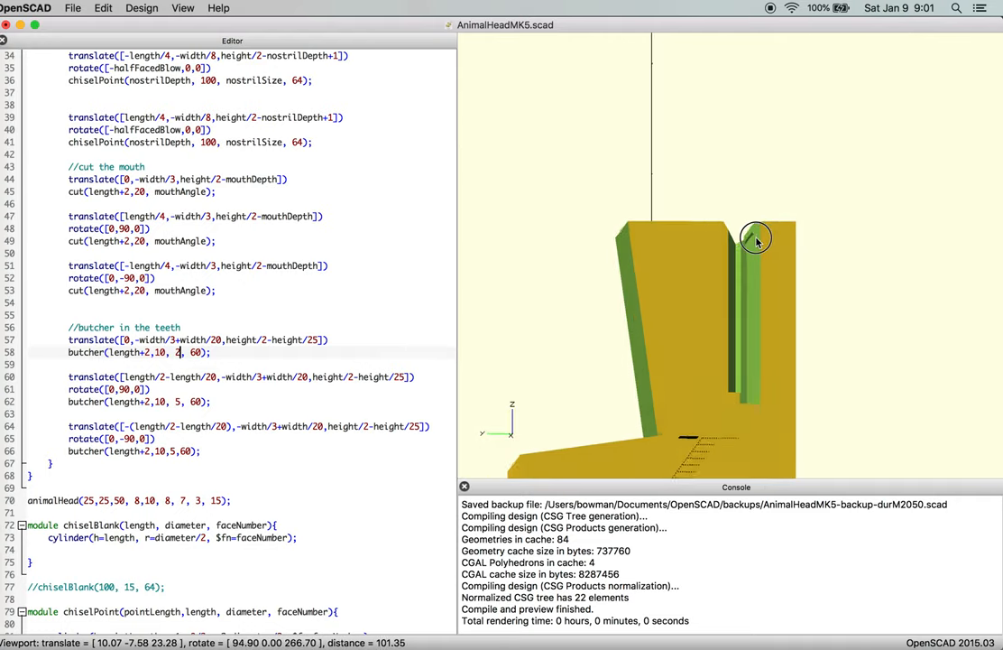
{"action": "left_click_drag", "start_coordinate": [756, 239], "coordinate": [329, 368]}
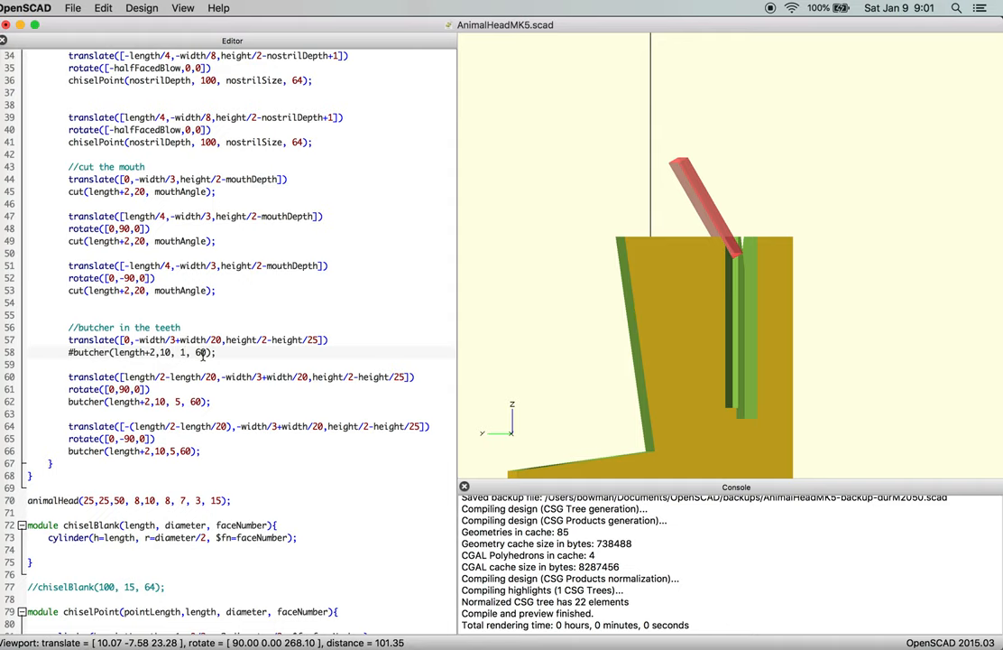
Change the first cut to 80° with thickness 1.5, then orbit to view all three cuts.
{"action": "type", "text": "9"}
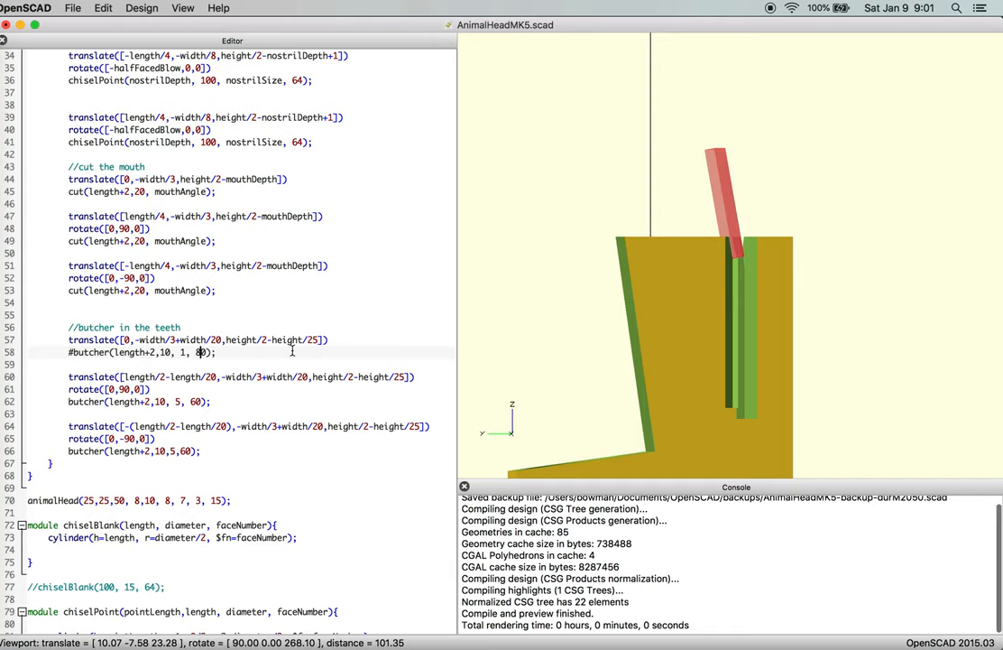
{"action": "left_click_drag", "start_coordinate": [631, 270], "coordinate": [689, 327]}
{"action": "type", "text": ".5"}
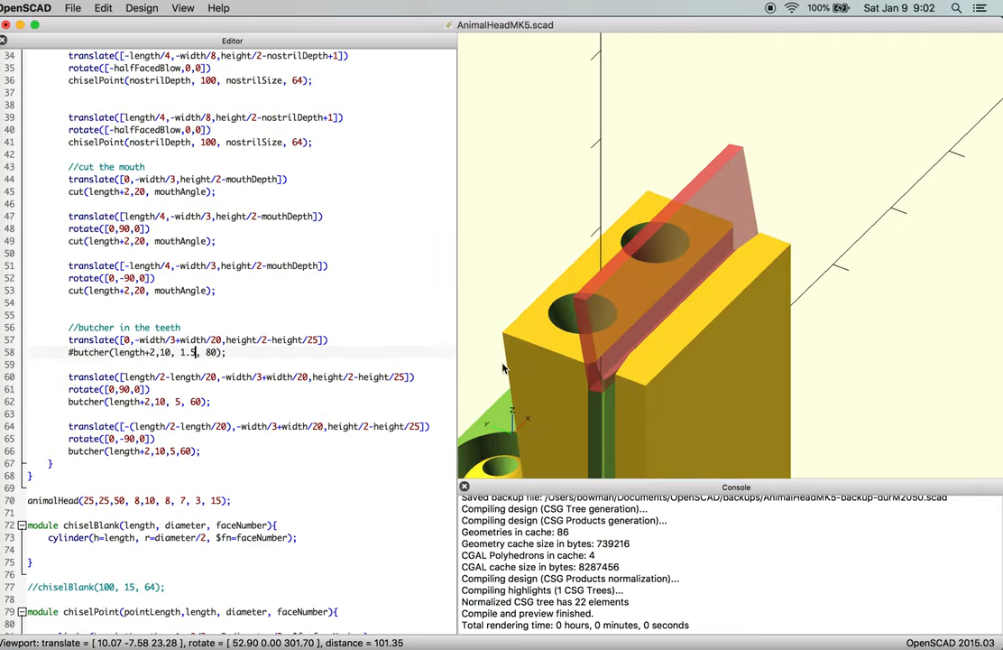
{"action": "left_click_drag", "start_coordinate": [505, 367], "coordinate": [644, 343]}
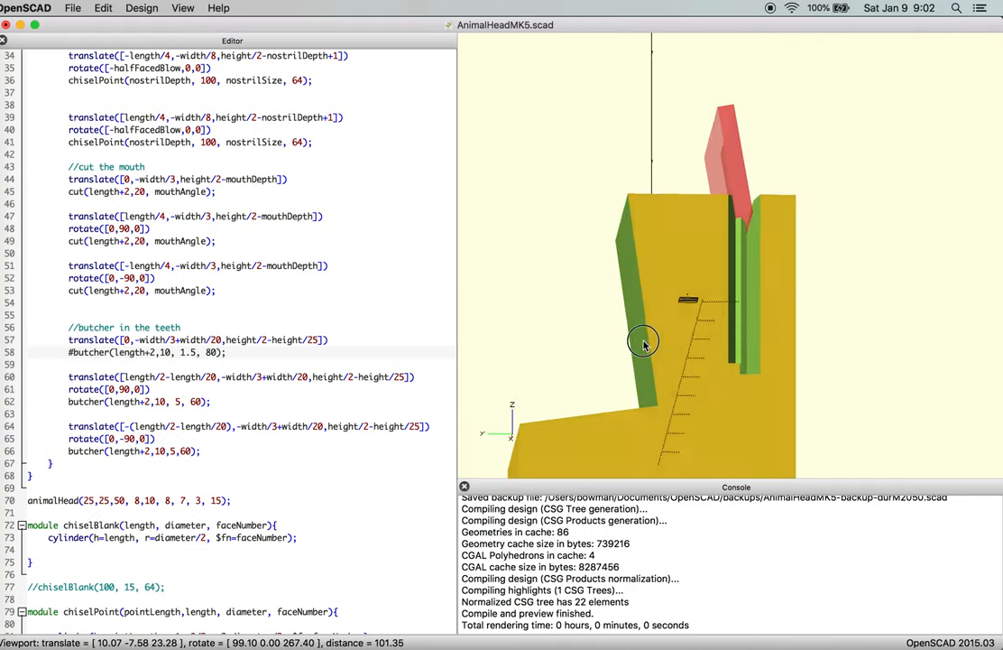
{"action": "left_click_drag", "start_coordinate": [643, 341], "coordinate": [538, 469]}
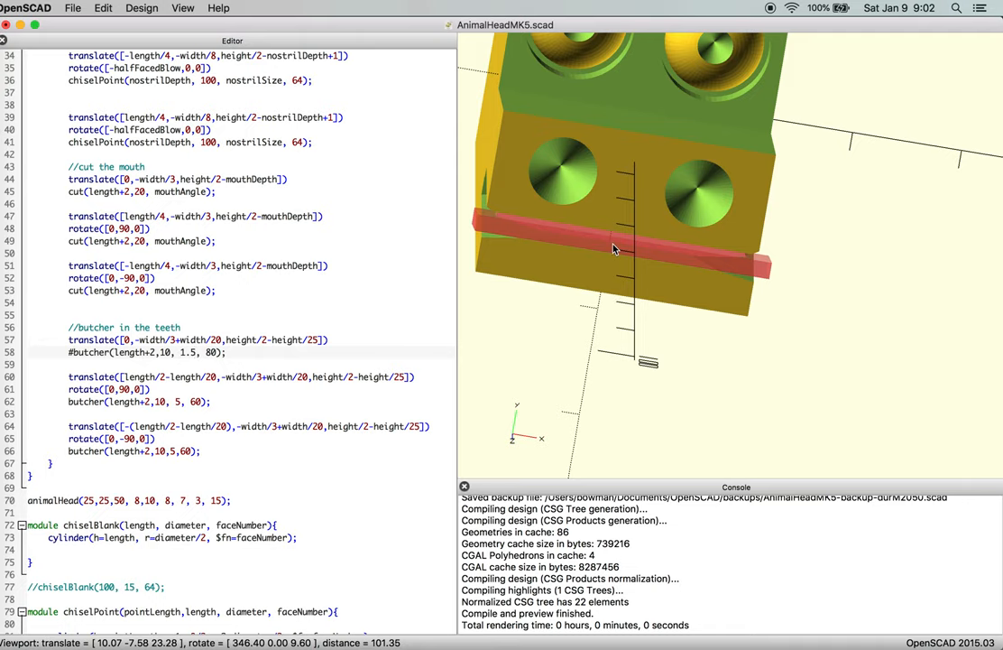
{"action": "left_click_drag", "start_coordinate": [614, 249], "coordinate": [703, 275]}
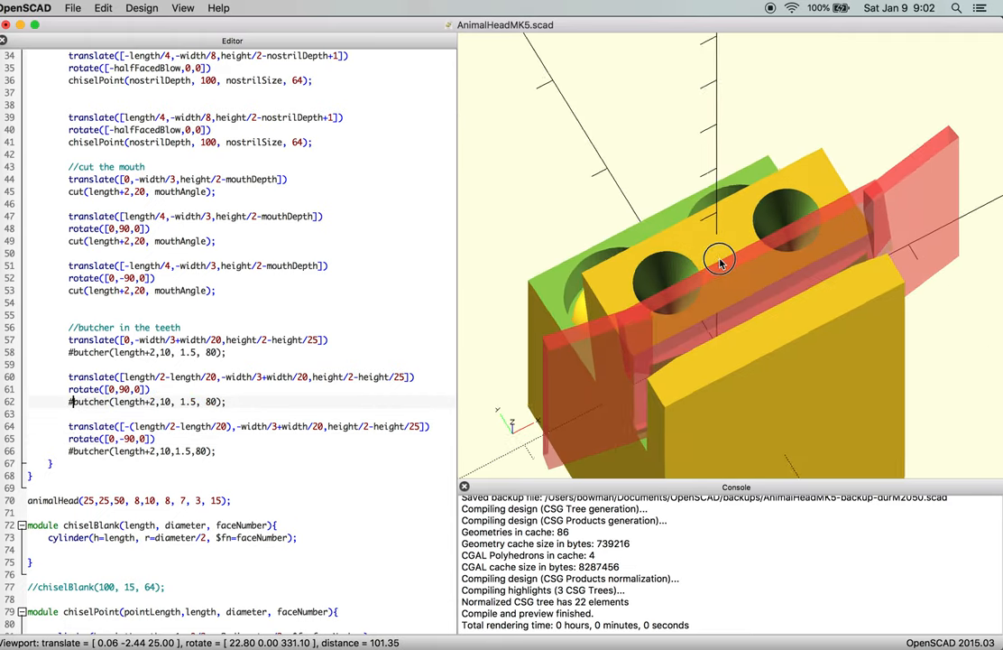
Orbit edge-on and back to the front to check the depth-3 teeth cuts.
{"action": "left_click_drag", "start_coordinate": [720, 262], "coordinate": [670, 277]}
{"action": "type", "text": "3"}
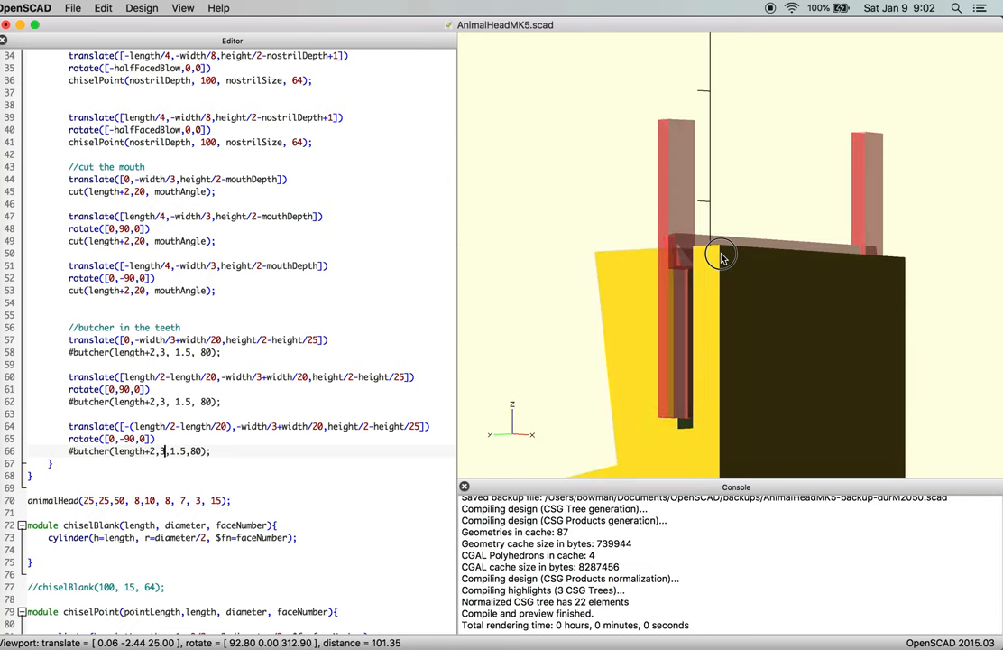
{"action": "left_click_drag", "start_coordinate": [722, 257], "coordinate": [731, 347]}
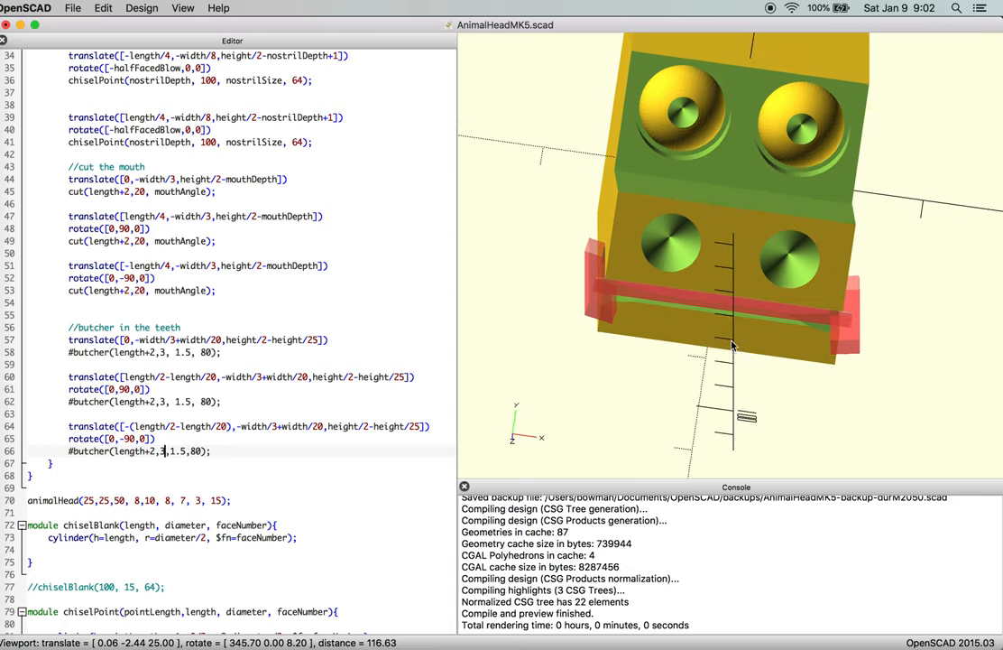
{"action": "left_click_drag", "start_coordinate": [731, 346], "coordinate": [761, 300]}
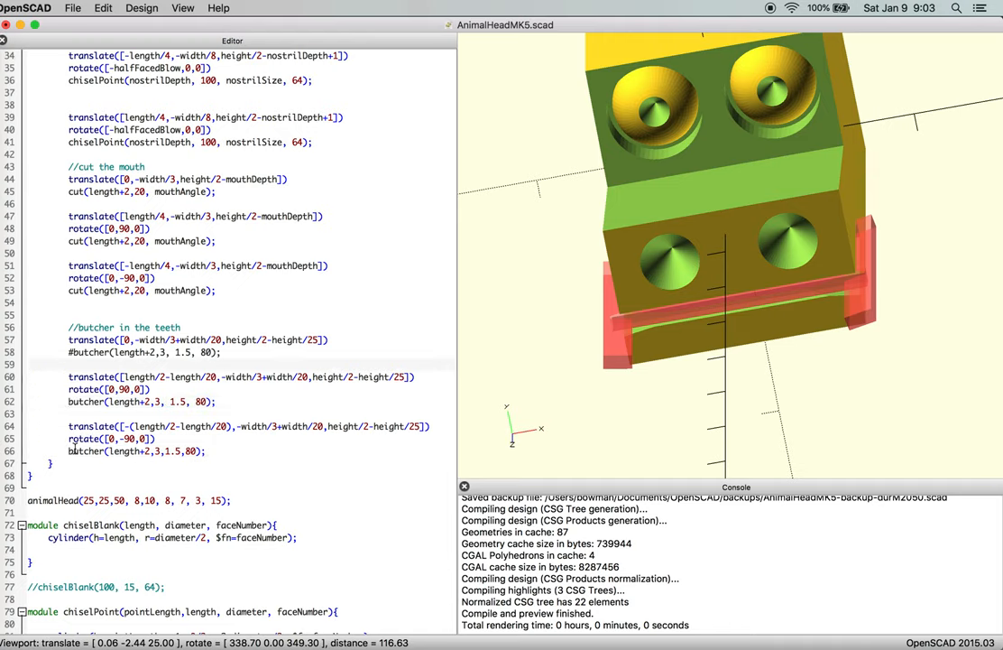
Drop the # from the first cut, check the 22-element console count, and orbit the head.
{"action": "left_click", "coordinate": [70, 352]}
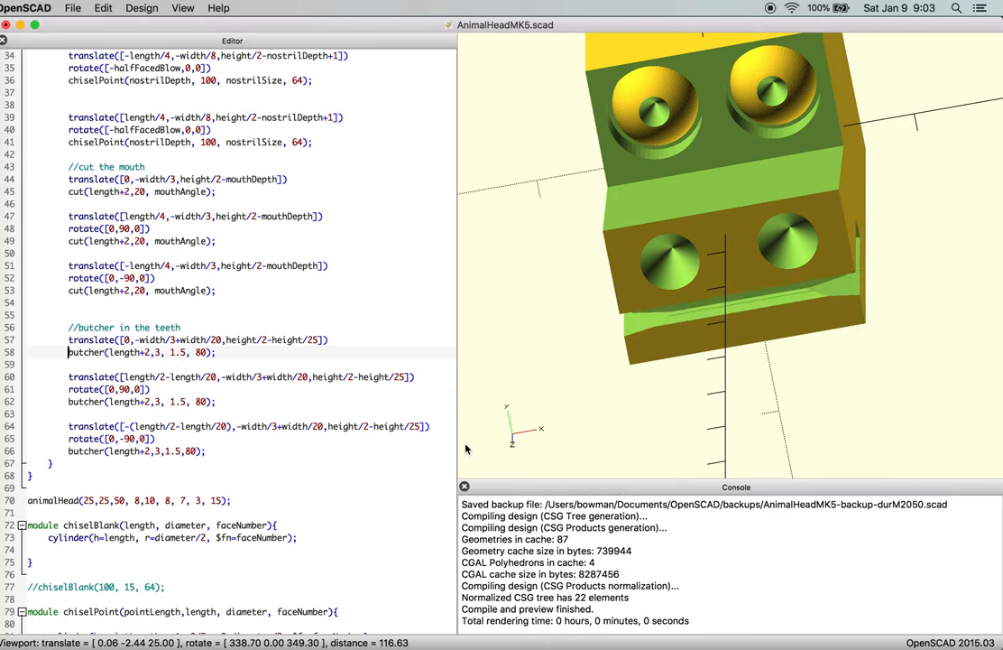
{"action": "double_click", "coordinate": [588, 597]}
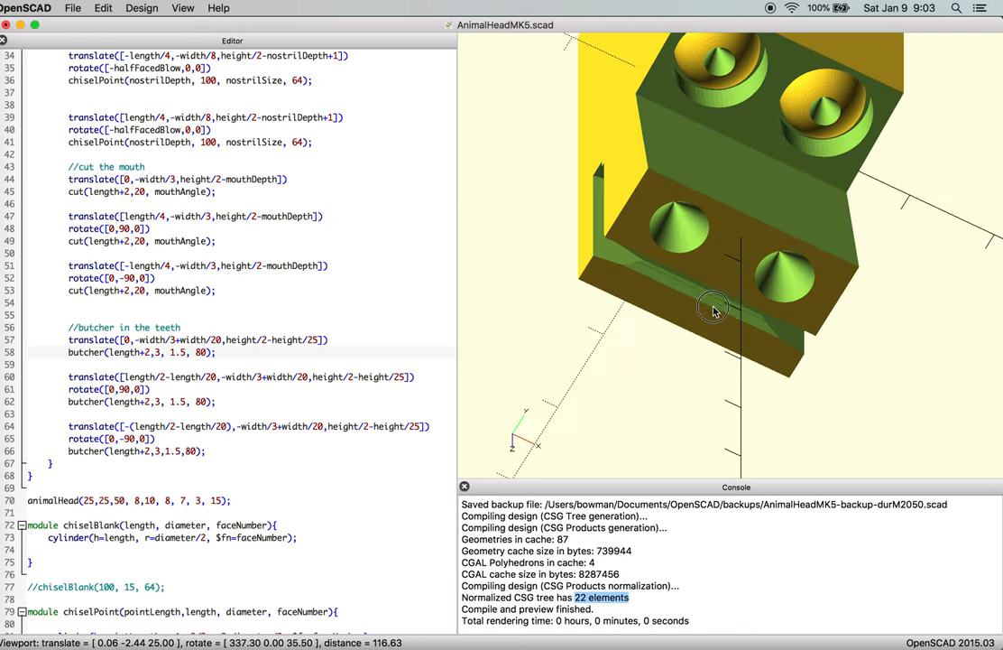
{"action": "left_click_drag", "start_coordinate": [713, 307], "coordinate": [631, 397]}
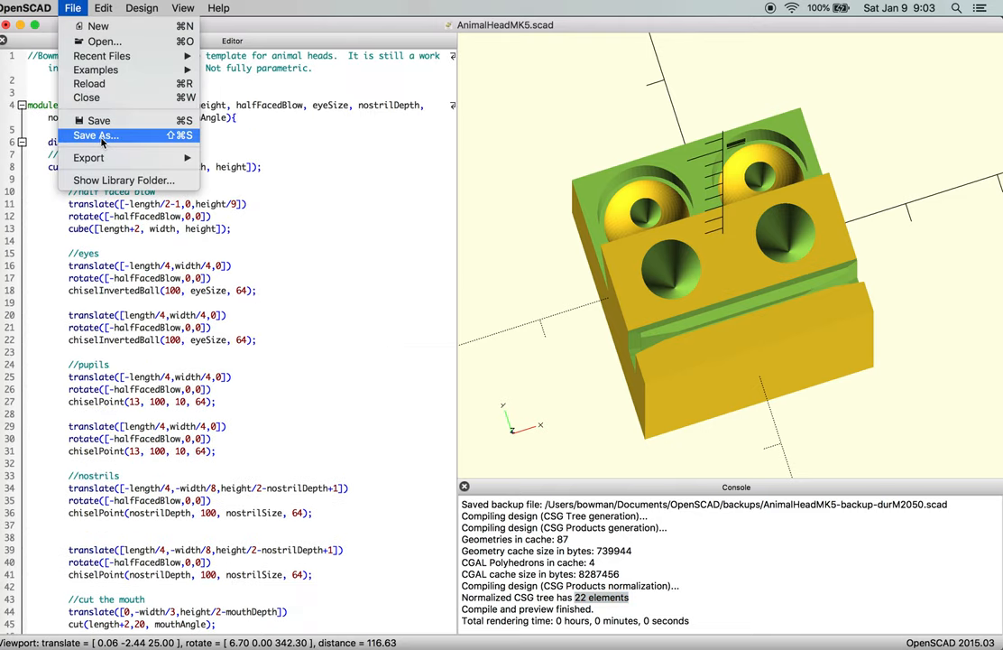
Save the design as AnimalHeadMK6.scad.
{"action": "left_click", "coordinate": [94, 135]}
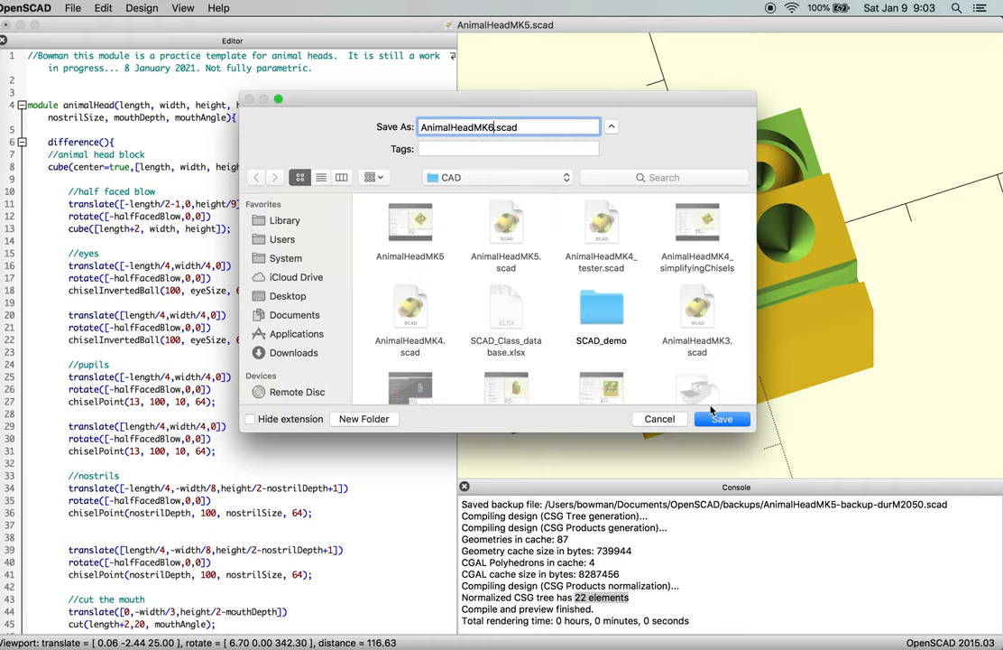
{"action": "left_click", "coordinate": [722, 418]}
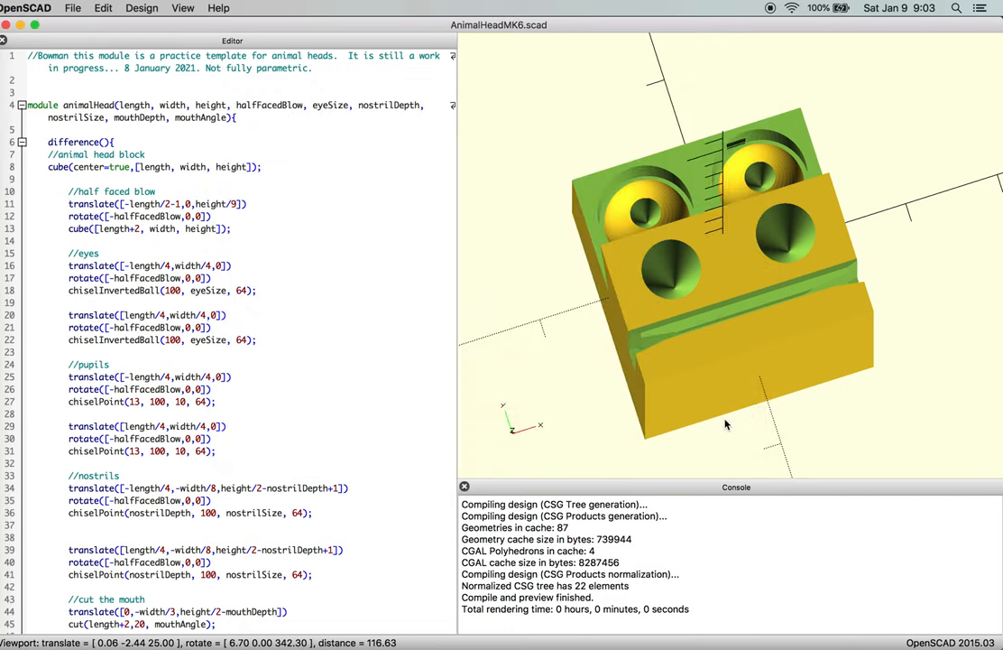
{"action": "mouse_move", "coordinate": [739, 9]}
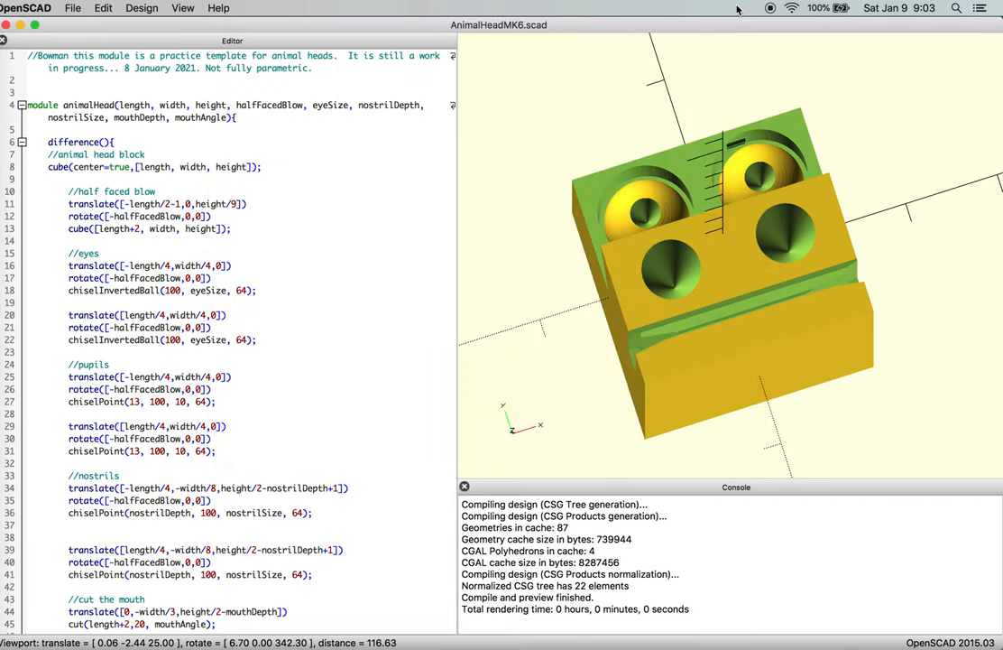